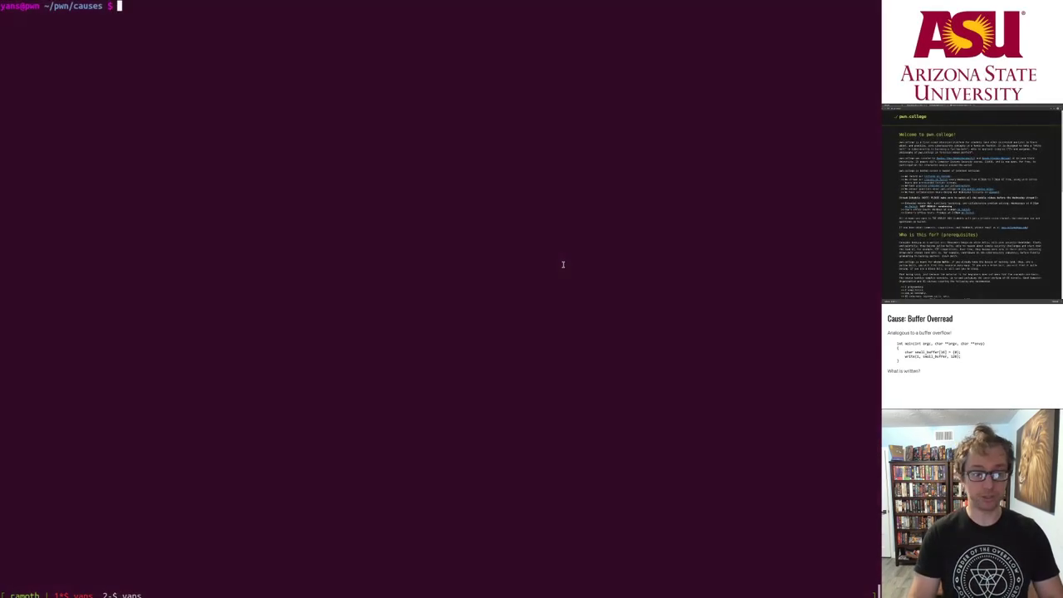
- Print buffer_overread.c, compile it into buffer_overread with gcc, and run it
{"action": "type", "text": "cat buffer_overr"}
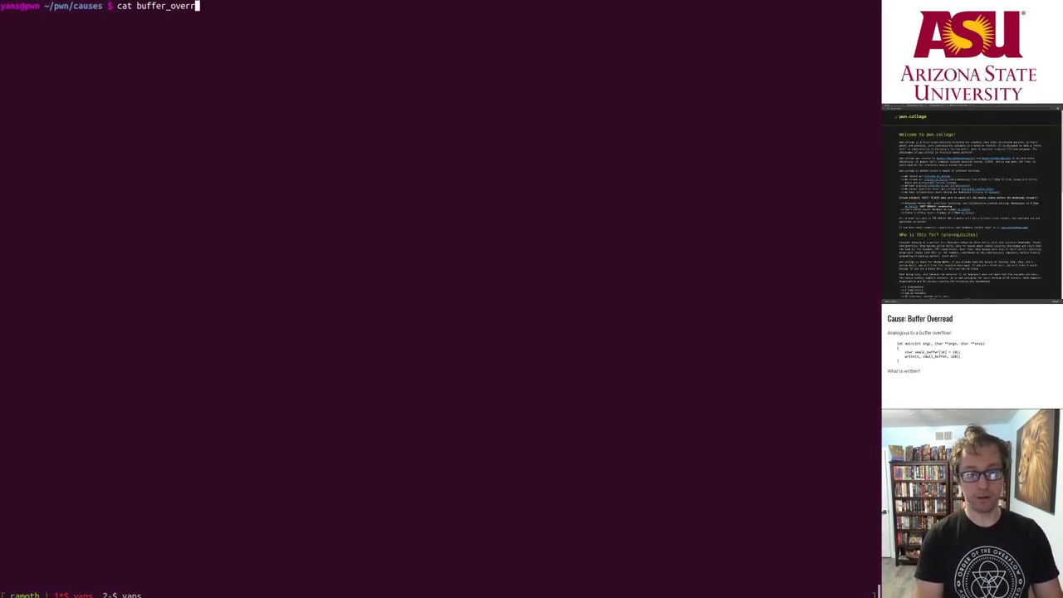
{"action": "key", "text": "Return"}
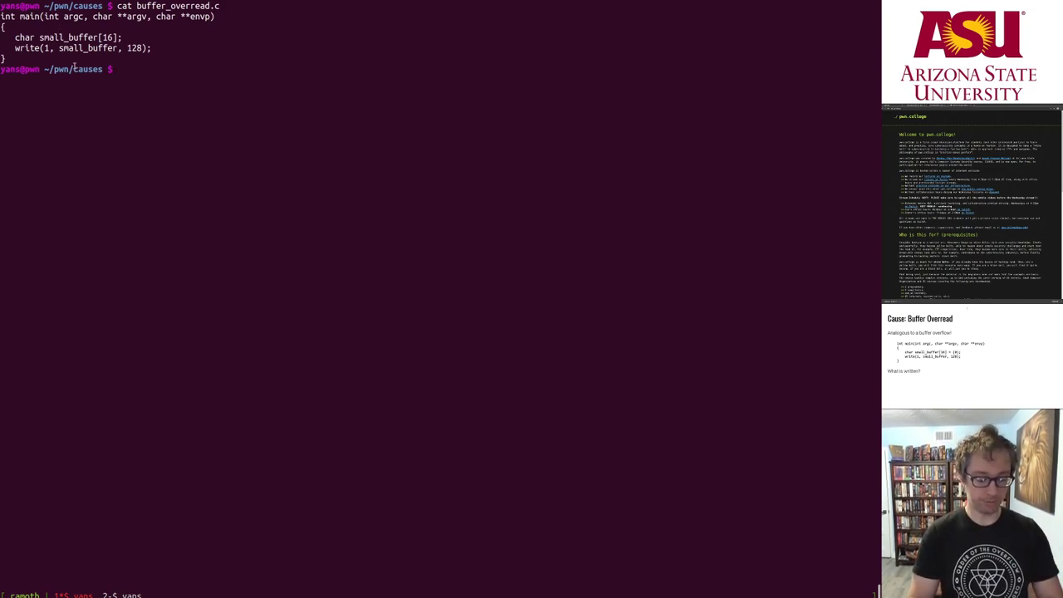
{"action": "type", "text": "gcc -o bu"}
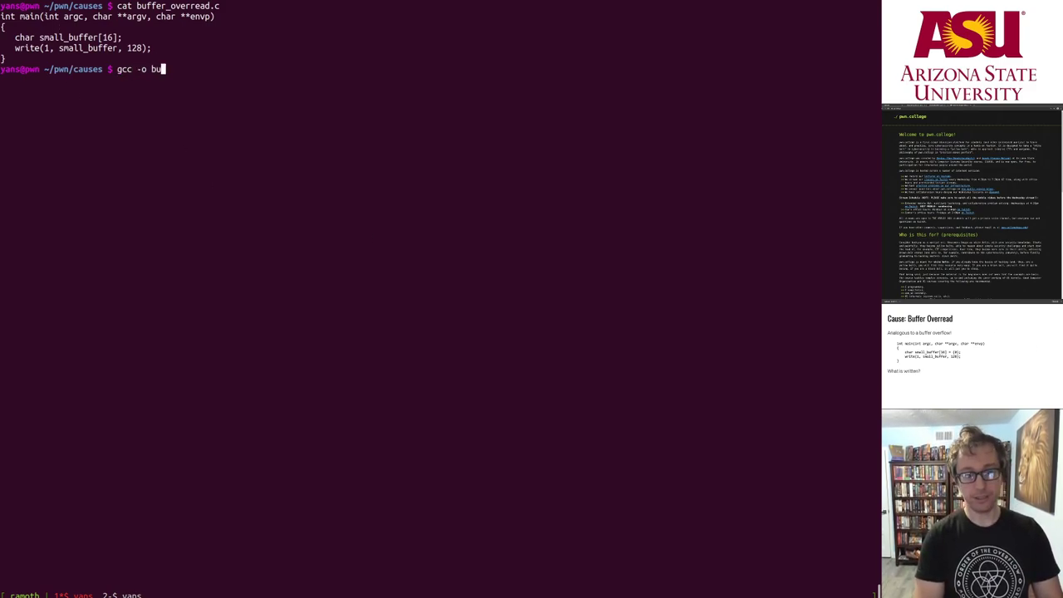
{"action": "type", "text": "ffer_overread buffer_overread.c"}
{"action": "type", "text": "./buffer_overread"}
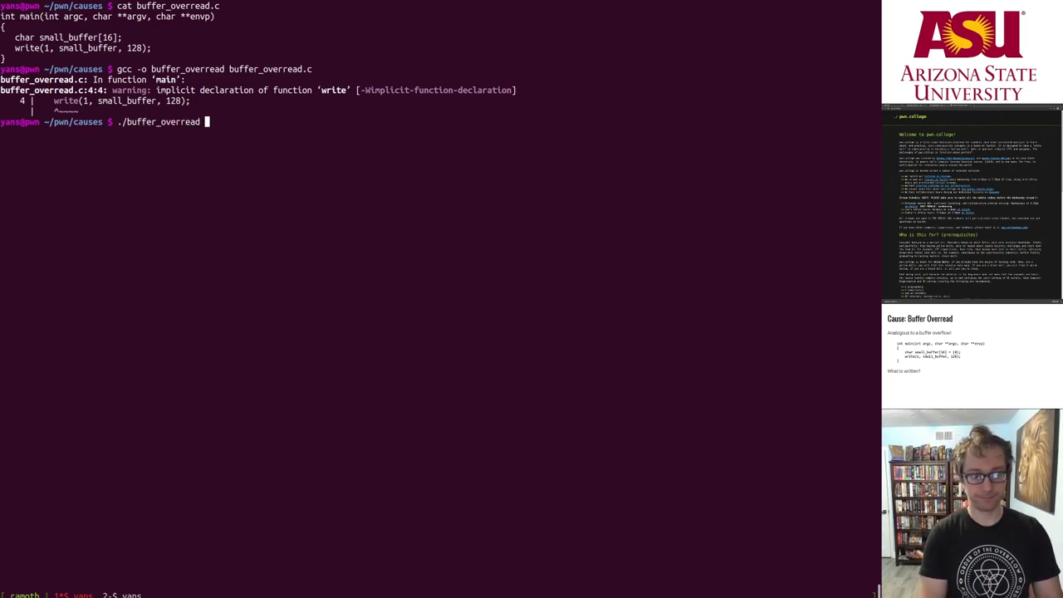
{"action": "key", "text": "Return"}
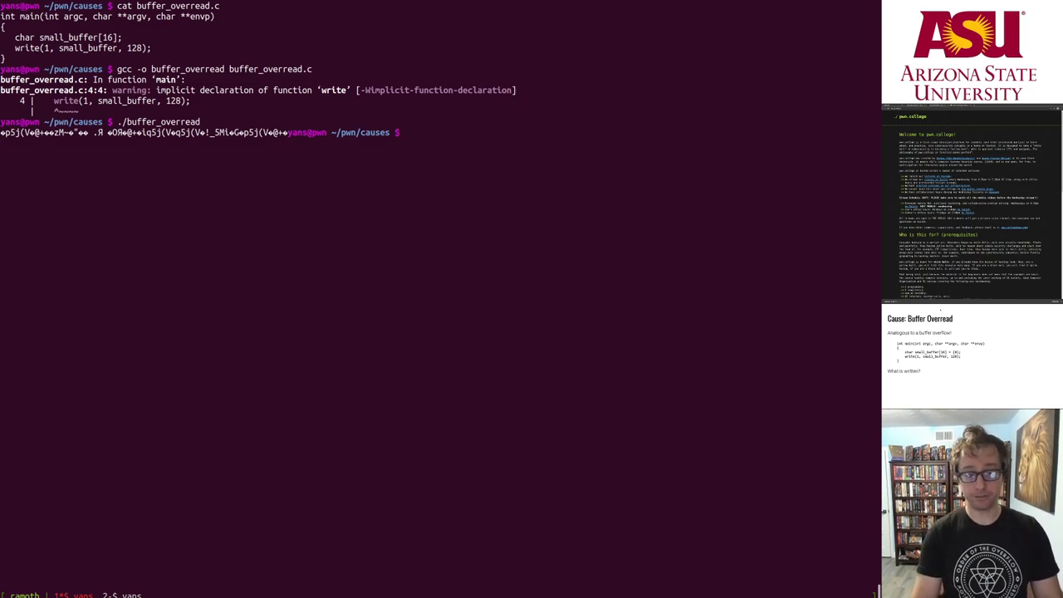
{"action": "type", "text": "./buffer_overread"}
{"action": "type", "text": "vi"}
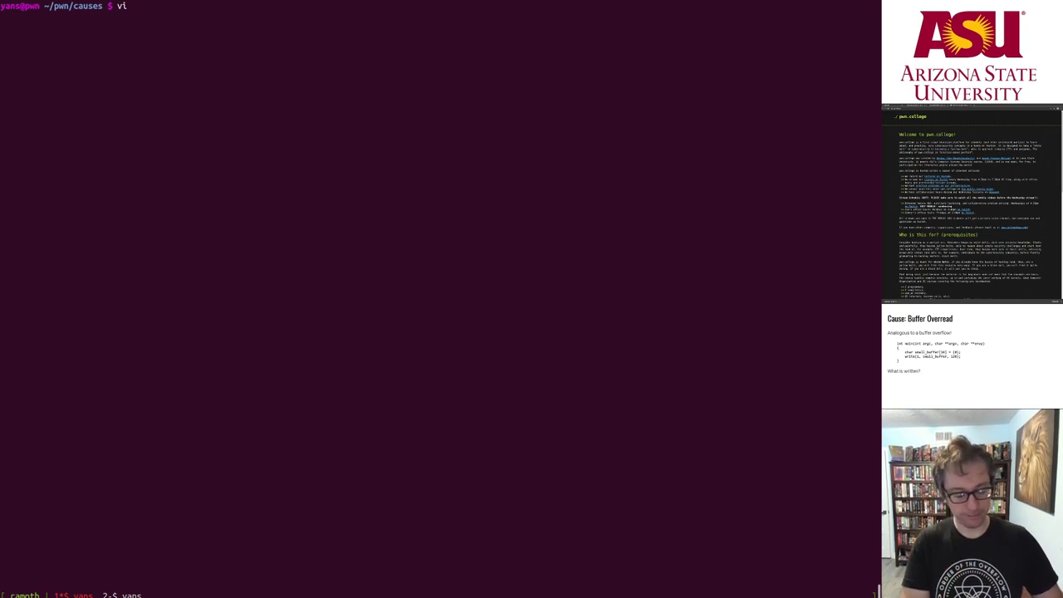
- In vi, append = {0} to the small_buffer declaration in buffer_overread.c and save
{"action": "type", "text": "buffer_overread"}
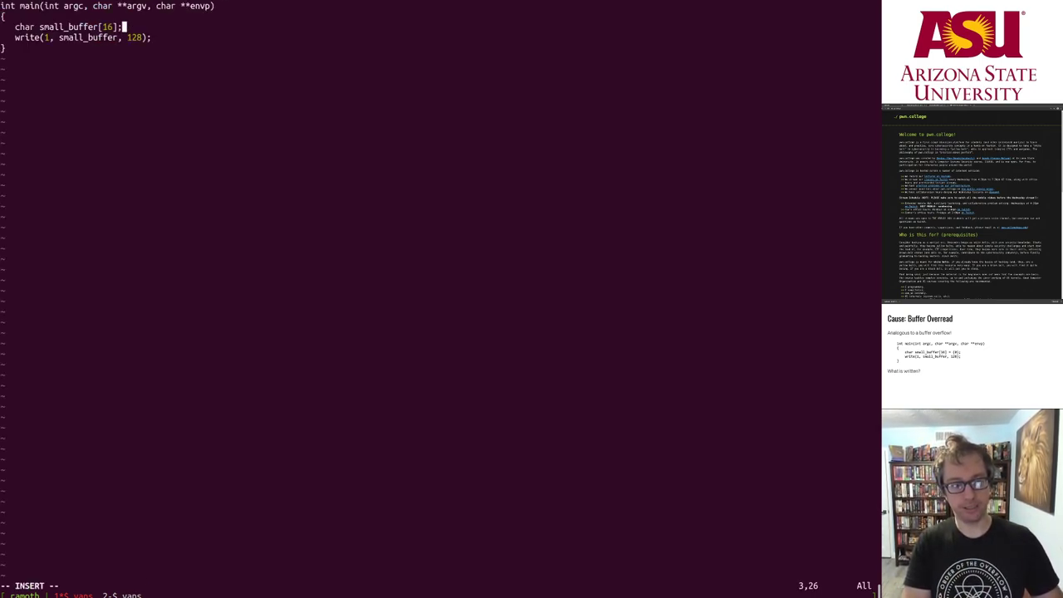
{"action": "type", "text": "= {0"}
{"action": "type", "text": "./buffer_overread   | hd"}
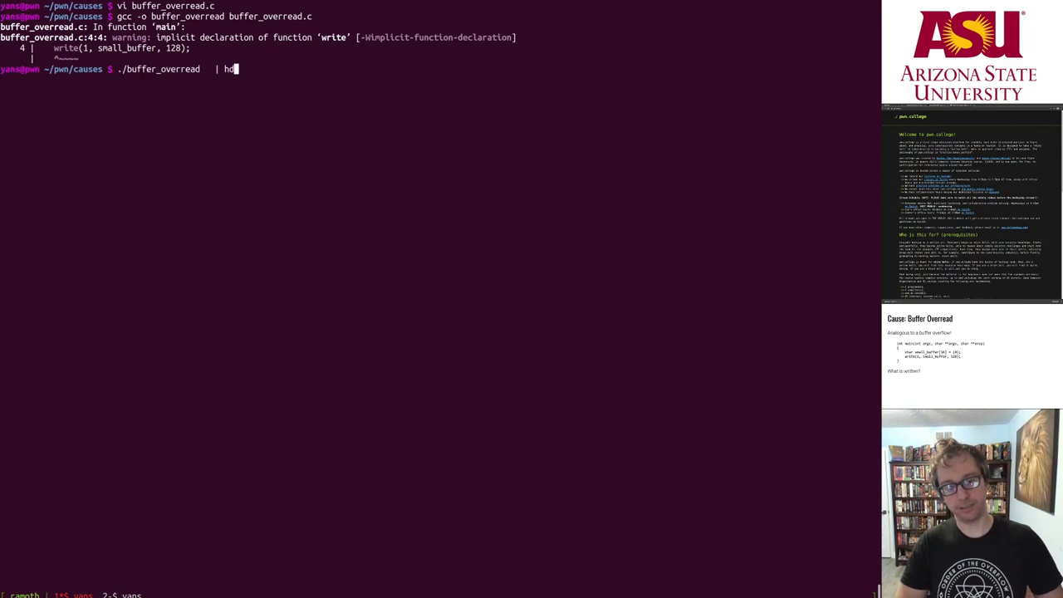
- Pipe ./buffer_overread output through hd several times to compare the leaked bytes
{"action": "key", "text": "Return"}
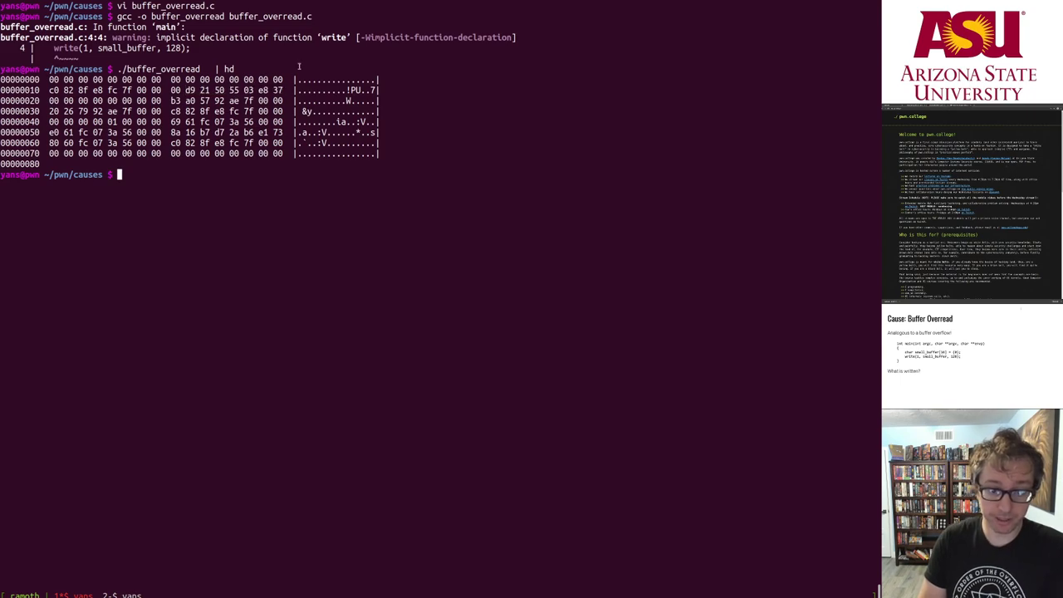
{"action": "key", "text": "Return"}
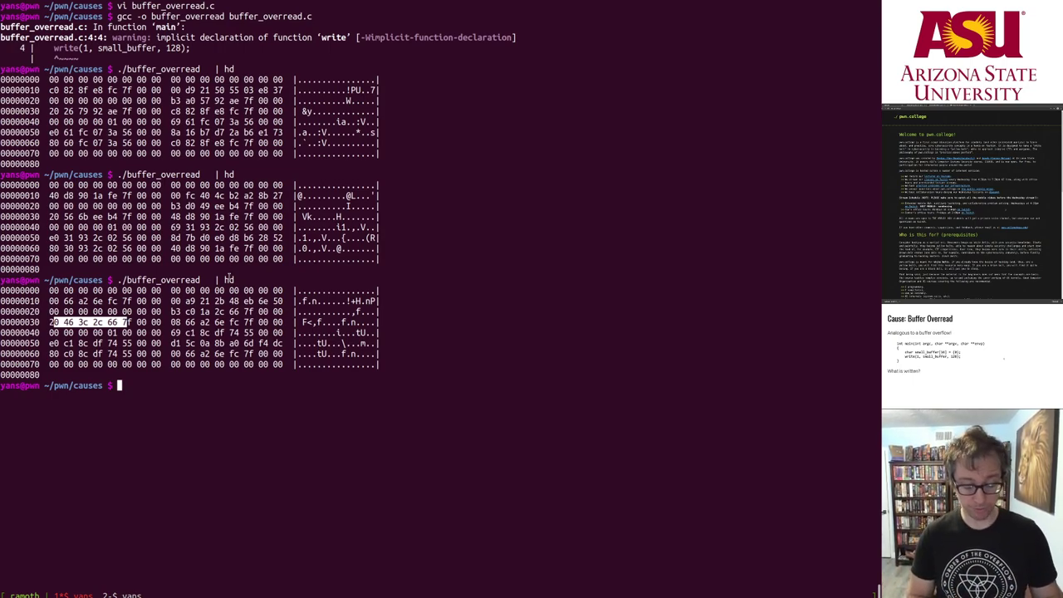
{"action": "key", "text": "ctrl+c"}
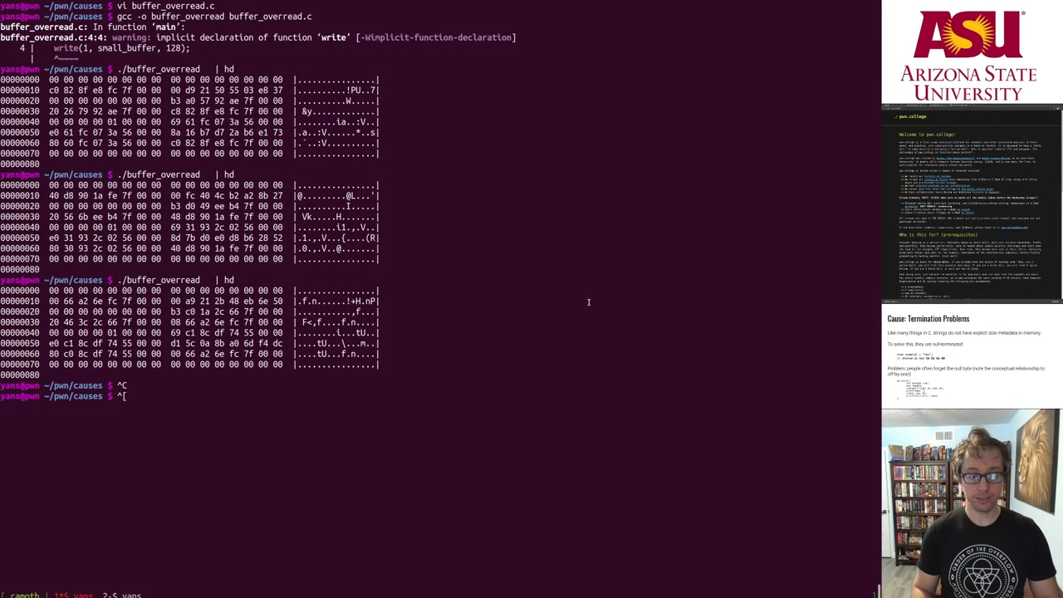
- Print the nonterm.c source with cat
{"action": "type", "text": "cat"}
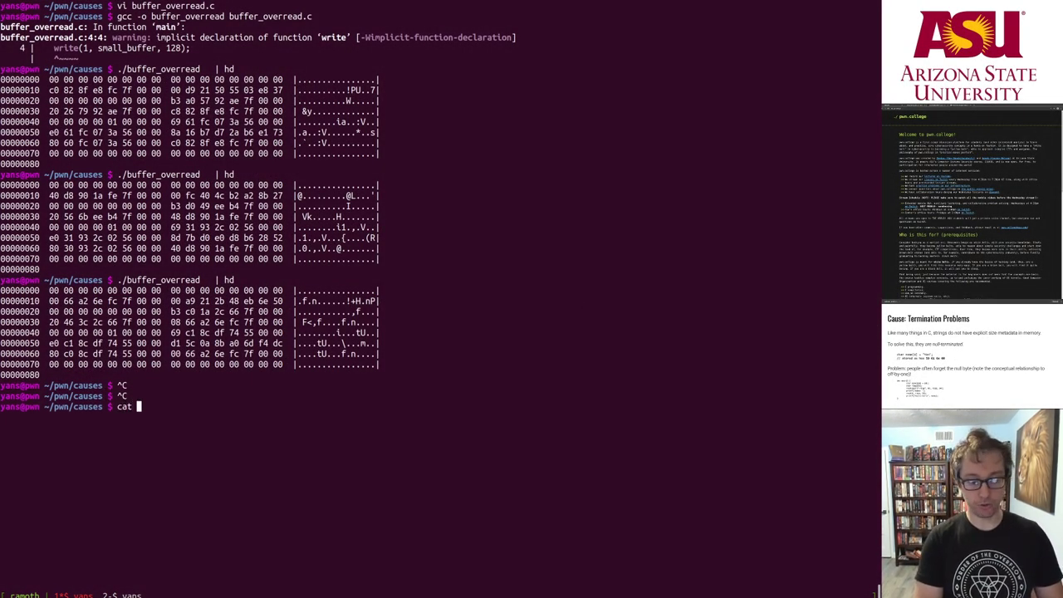
{"action": "type", "text": "n"}
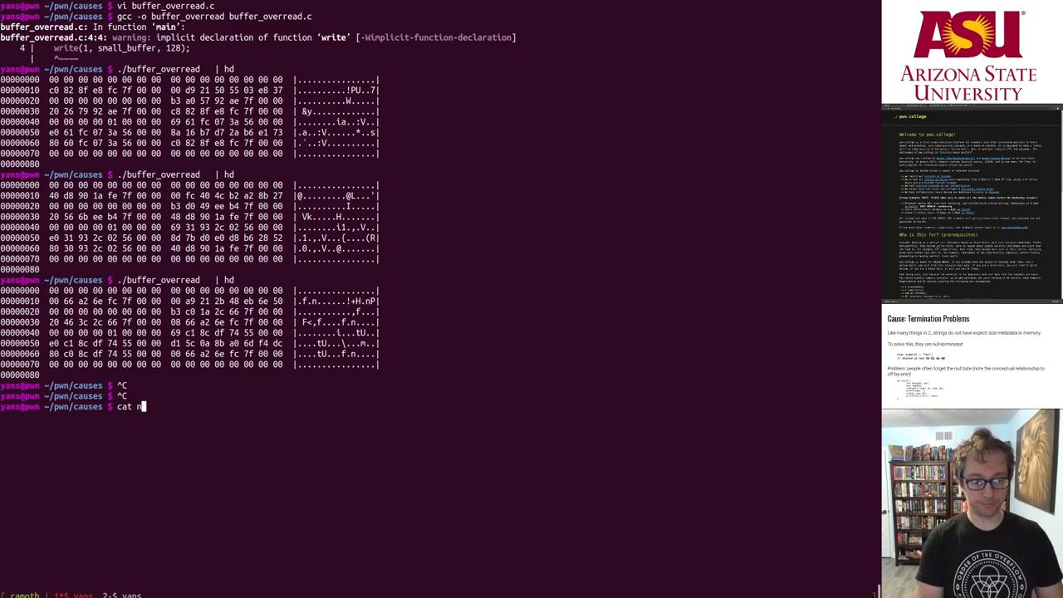
{"action": "key", "text": "Return"}
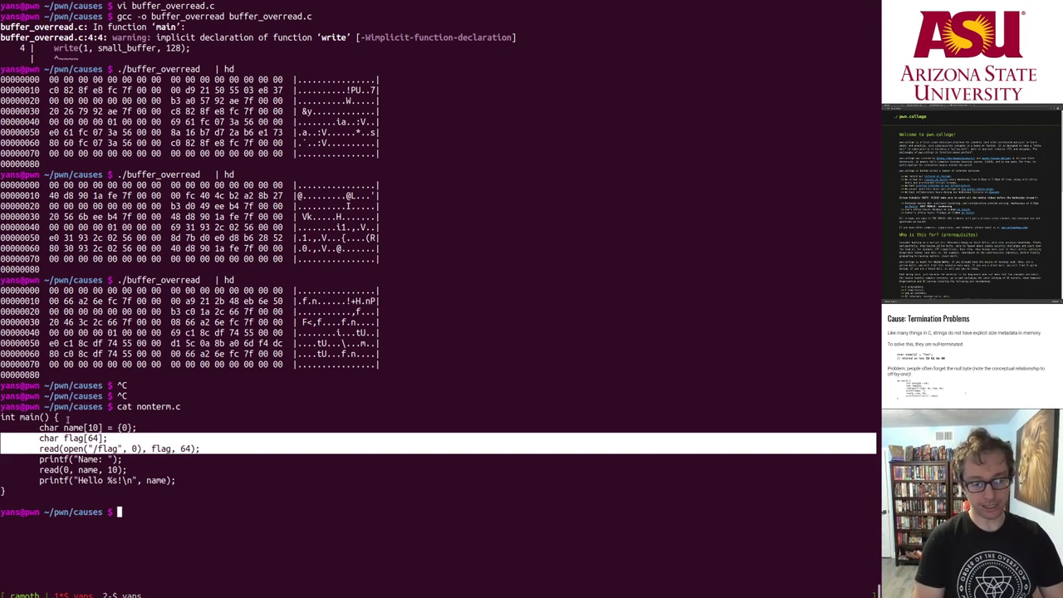
- Compile nonterm.c into the nonterm binary with gcc -o nonterm
{"action": "type", "text": "gcc -o"}
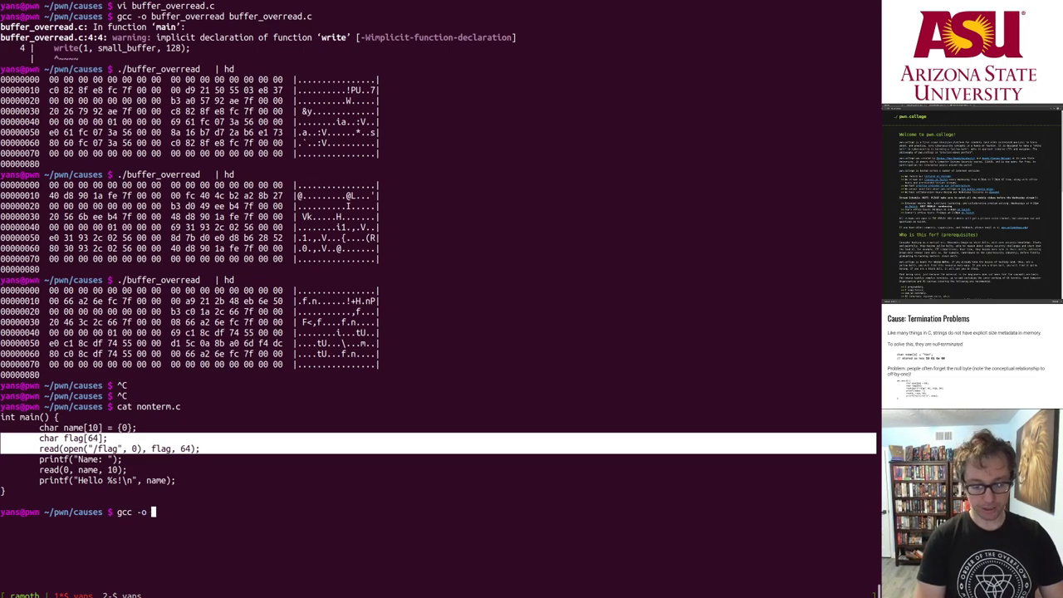
{"action": "type", "text": "nonterm."}
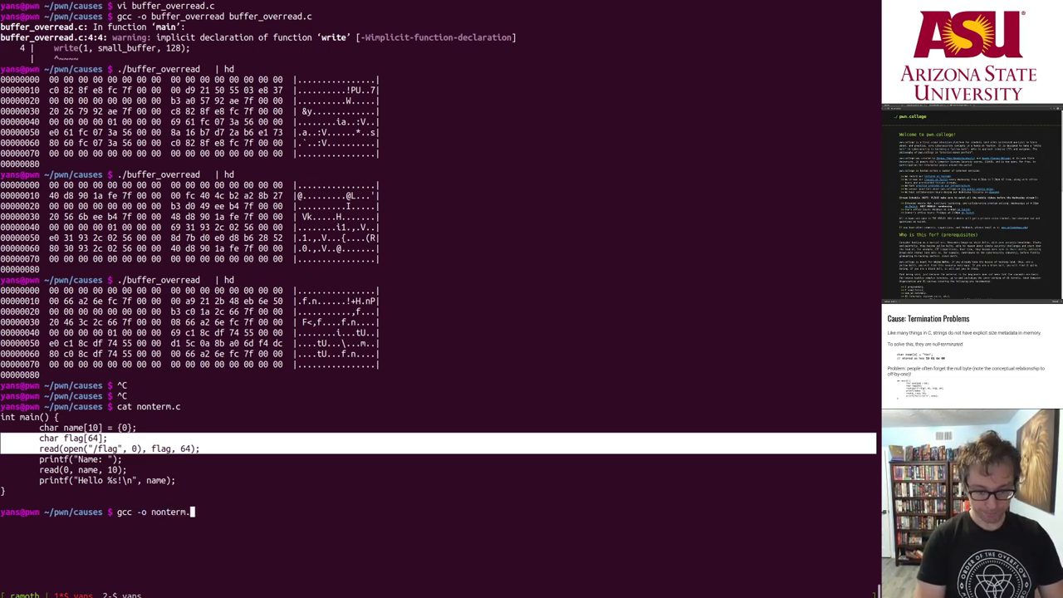
{"action": "type", "text": "n"}
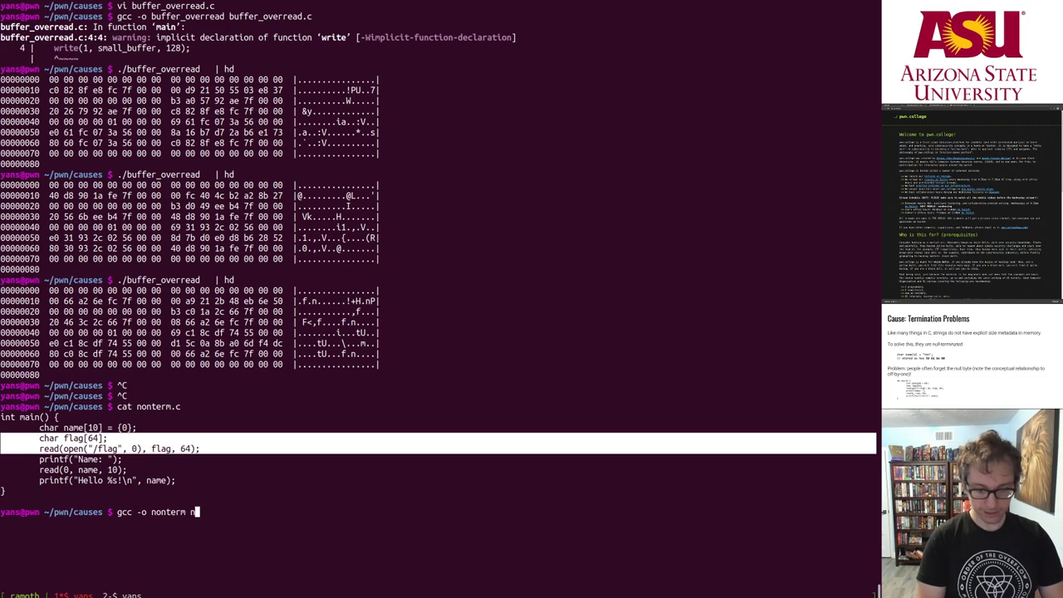
{"action": "key", "text": "Return"}
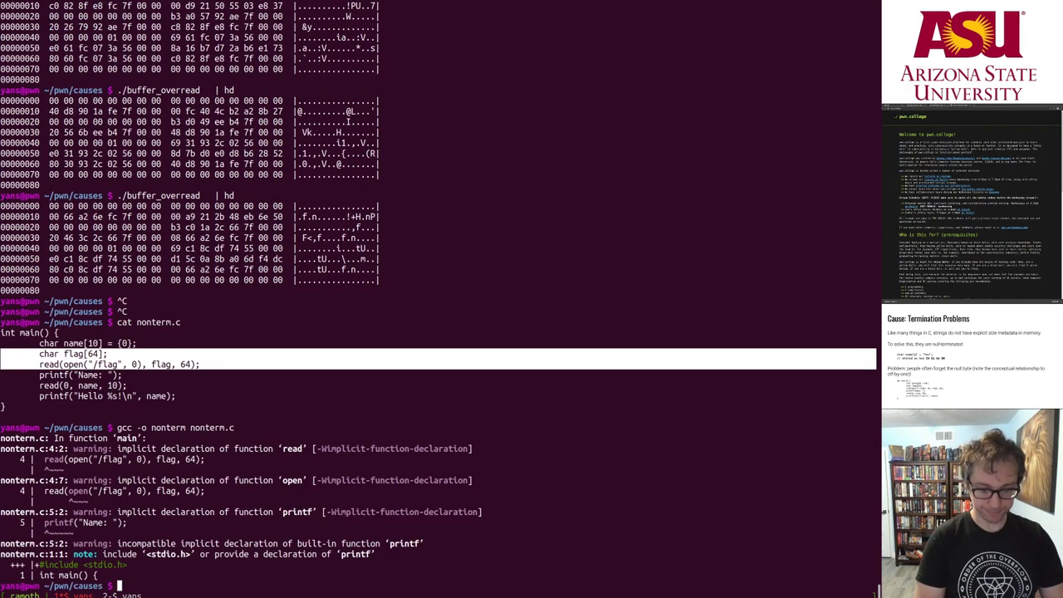
{"action": "type", "text": "./a.o"}
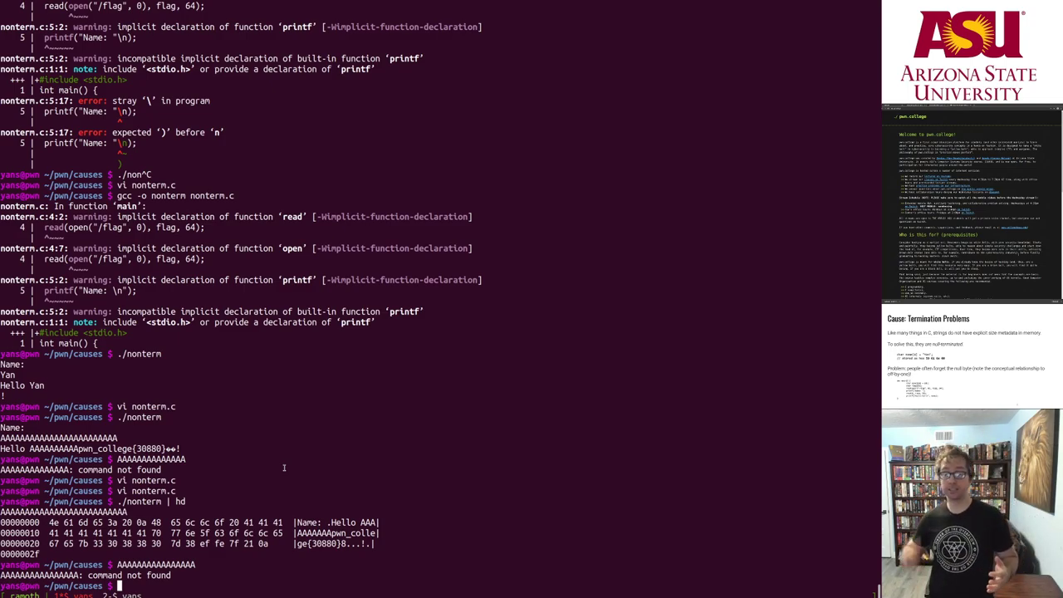
- Enter a long name of A's, rebuild nonterm, and hex-dump ./buffer_overread output
{"action": "type", "text": "AAAAAAAAAAAAAAAA"}
{"action": "type", "text": "./nonterm"}
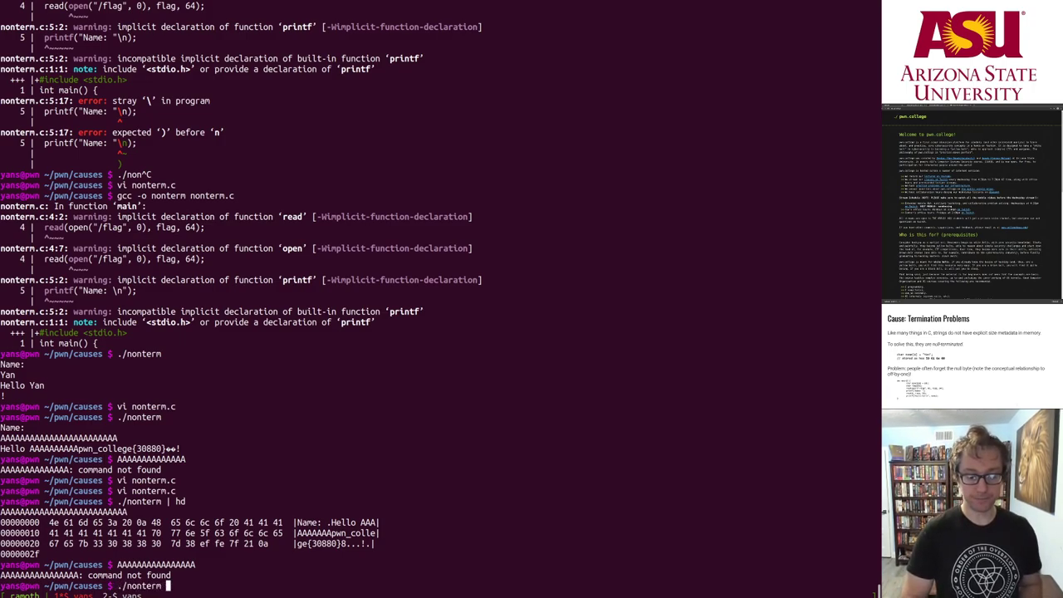
{"action": "type", "text": "gcc -o nonterm nonterm.c"}
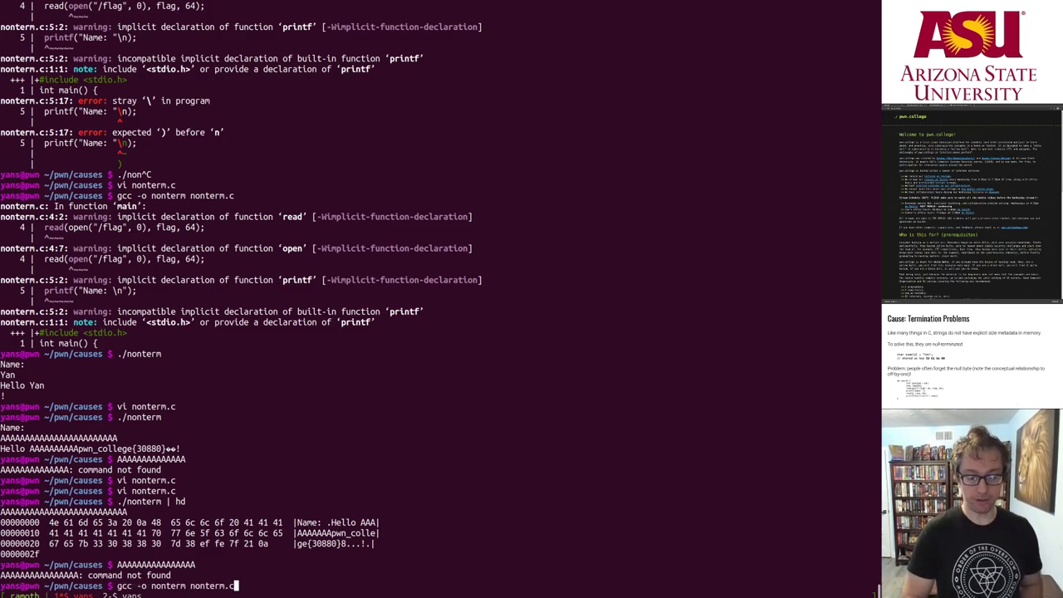
{"action": "type", "text": "./buffer_overread | hd"}
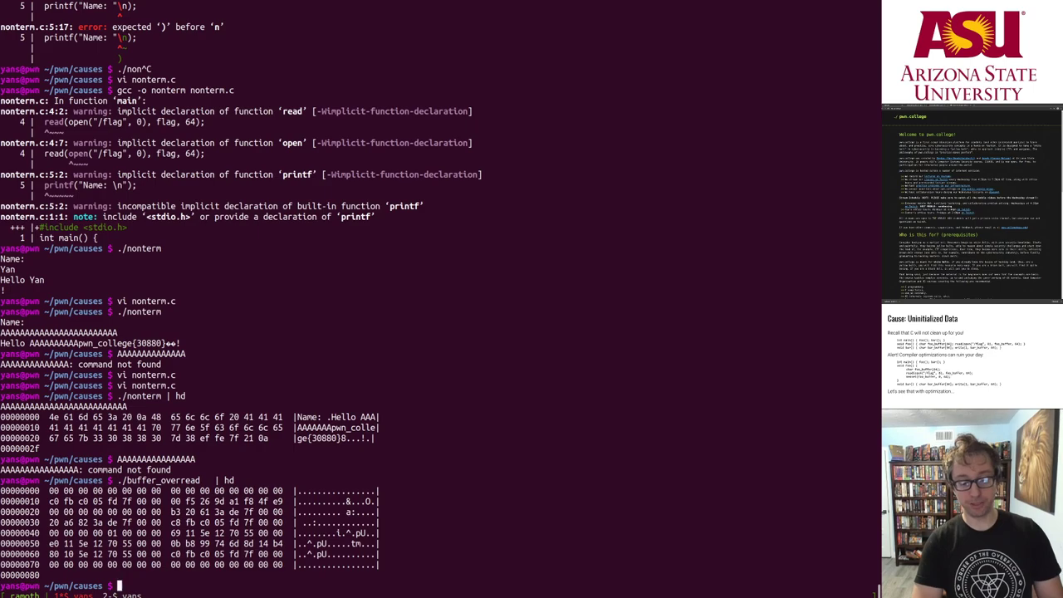
{"action": "type", "text": "a"}
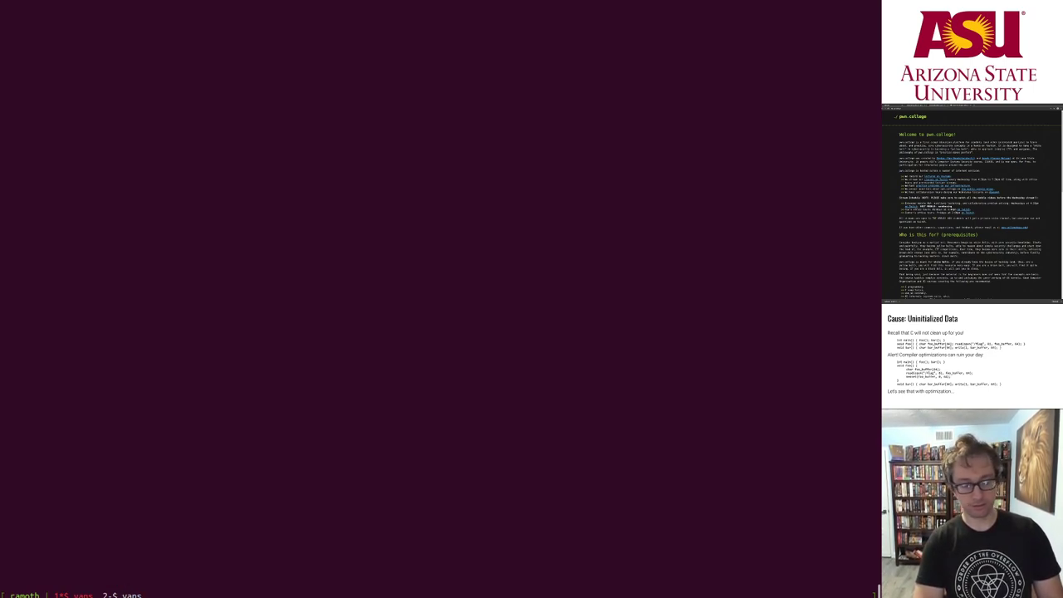
- Print the uninitialized.c source with cat
{"action": "type", "text": "cat res"}
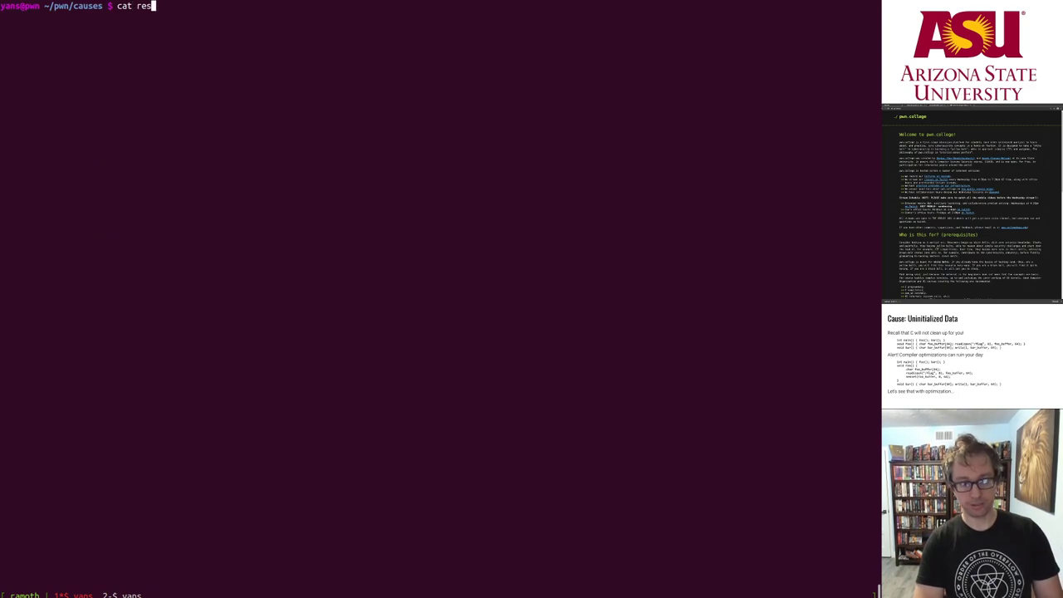
{"action": "type", "text": "uninitialized"}
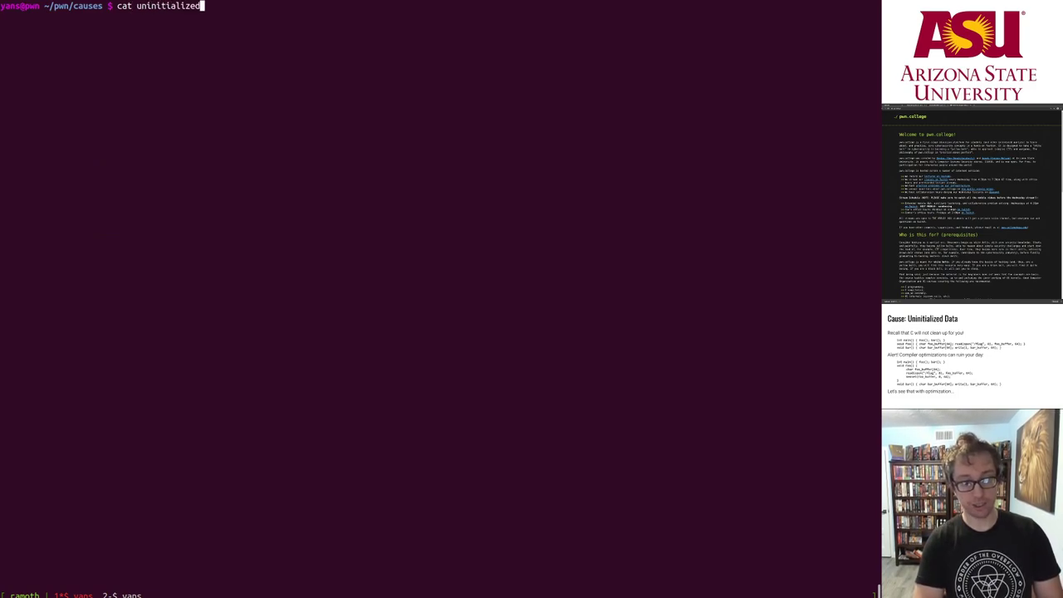
{"action": "key", "text": "Return"}
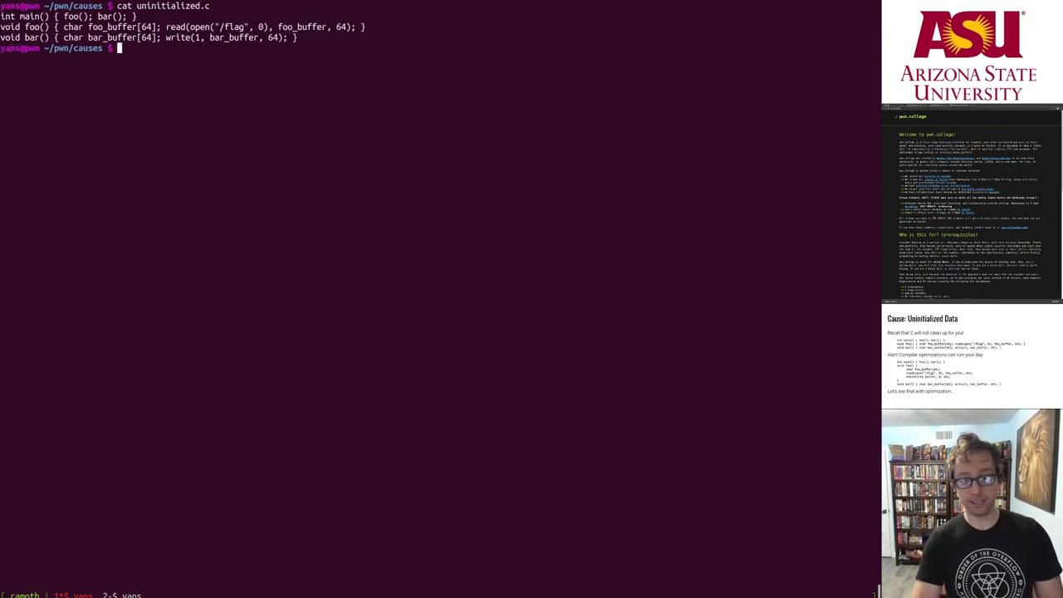
- Compile uninitialized.c into uninitialized with gcc and run ./uninitialized
{"action": "type", "text": "gcc -o u"}
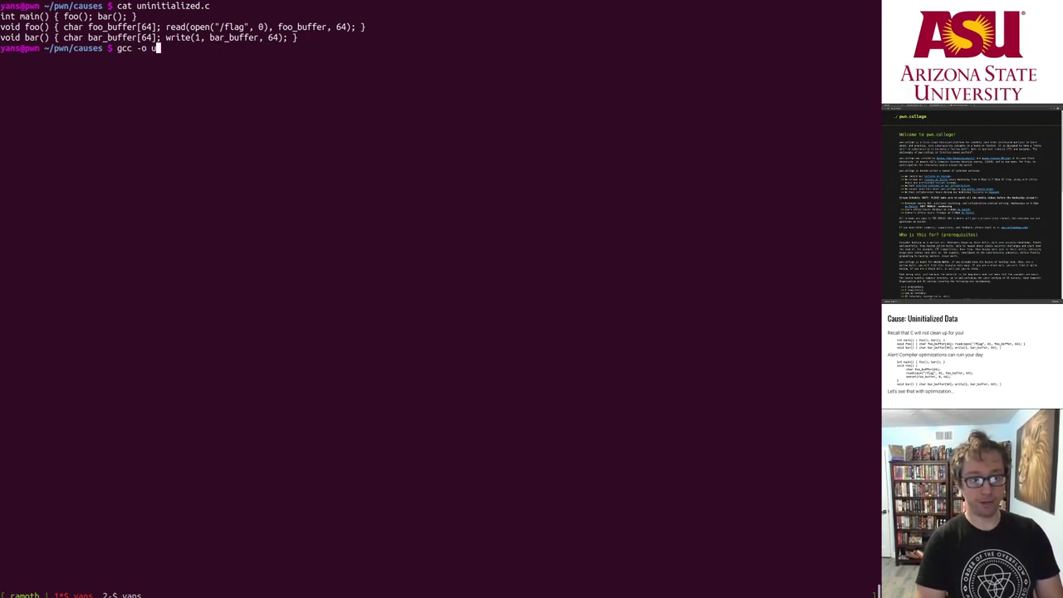
{"action": "type", "text": "uninitialized"}
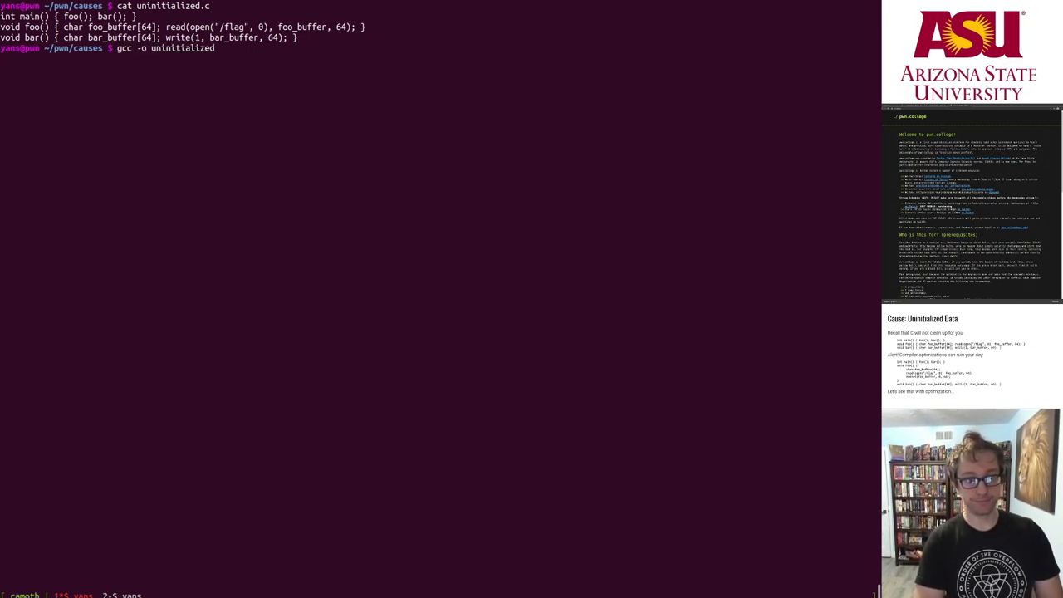
{"action": "type", "text": "uninitialized.c"}
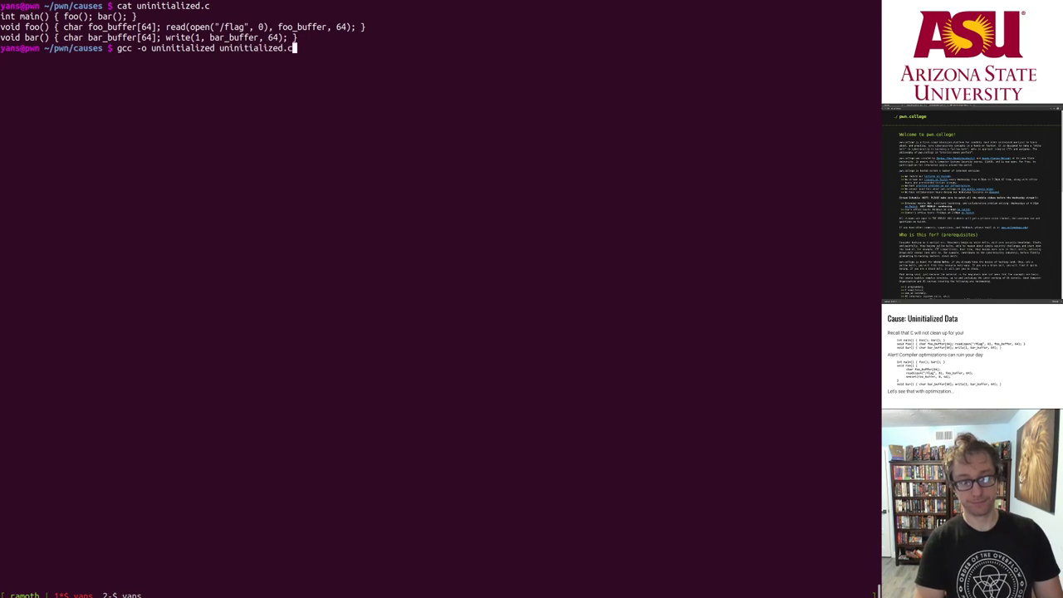
{"action": "key", "text": "Return"}
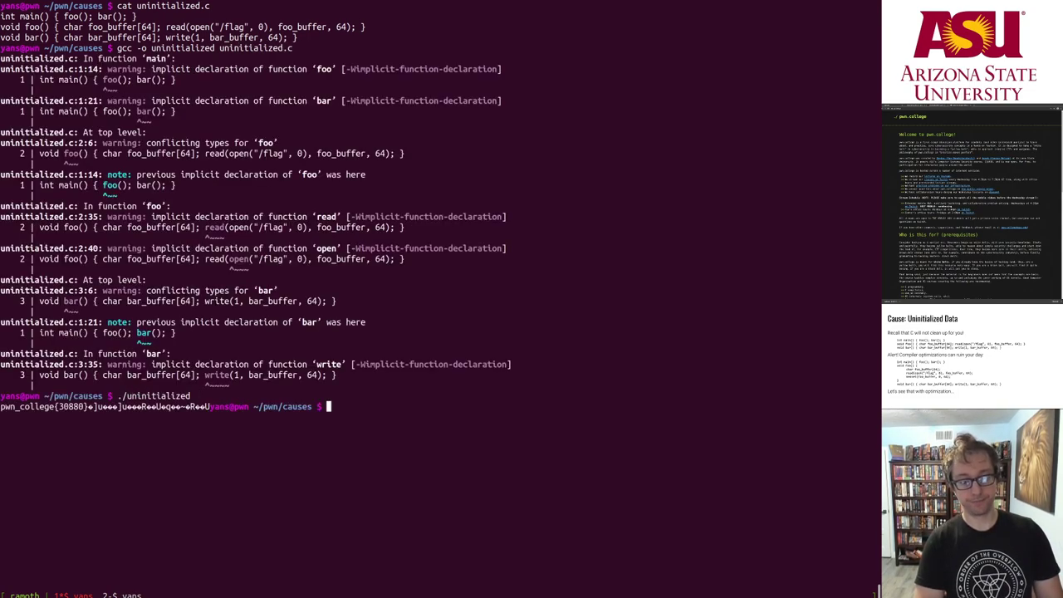
{"action": "type", "text": "./uninitialized"}
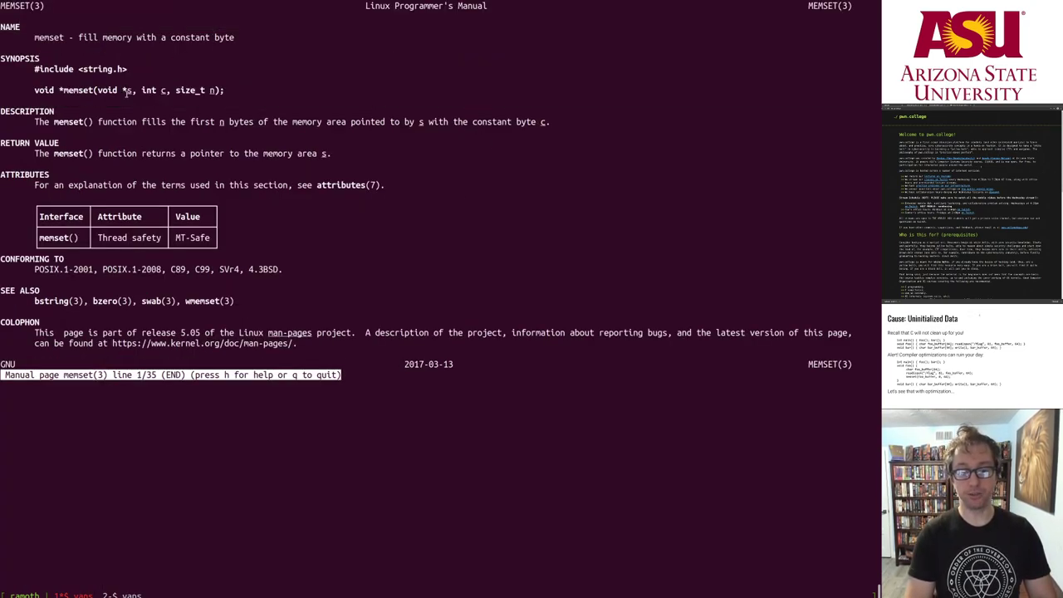
{"action": "double_click", "coordinate": [155, 90]}
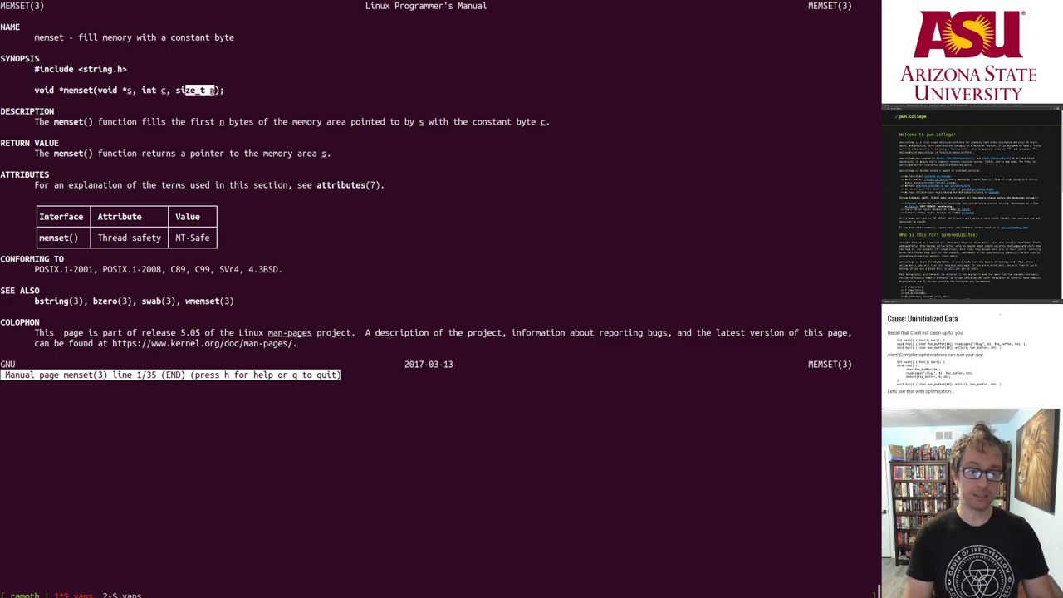
{"action": "key", "text": "q"}
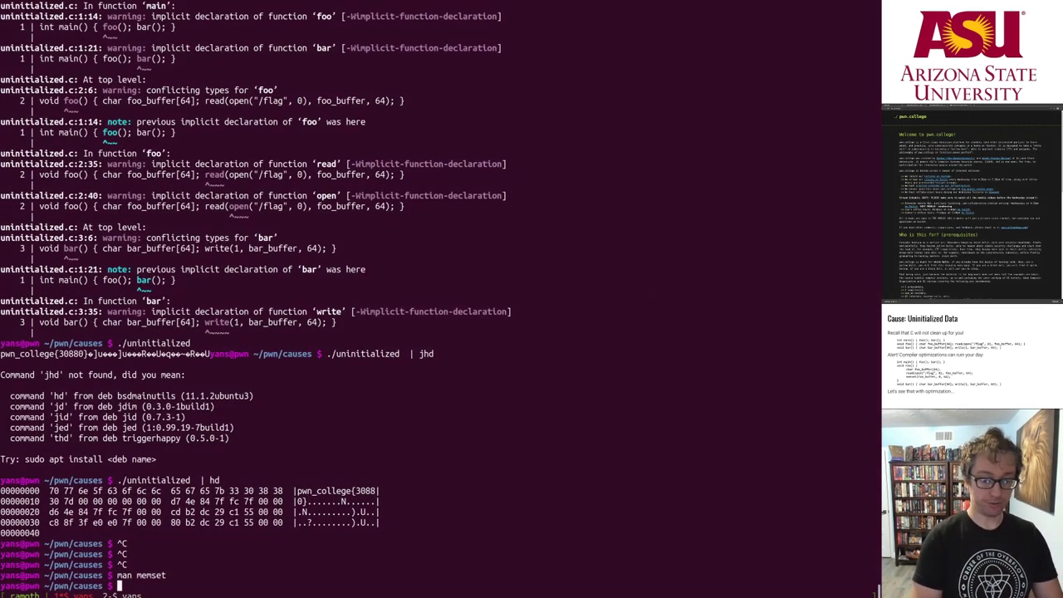
- Print uninitialized-safe.c, then type gcc -o uninitialized-safe uninitialized-safe.c
{"action": "type", "text": "cat u"}
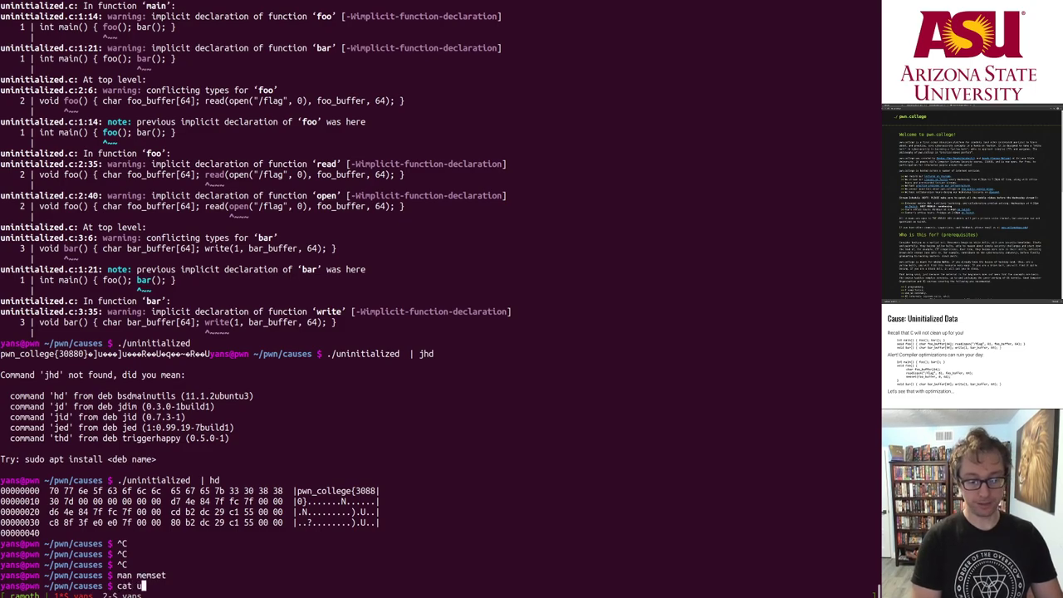
{"action": "type", "text": "ninitialized-safe.c"}
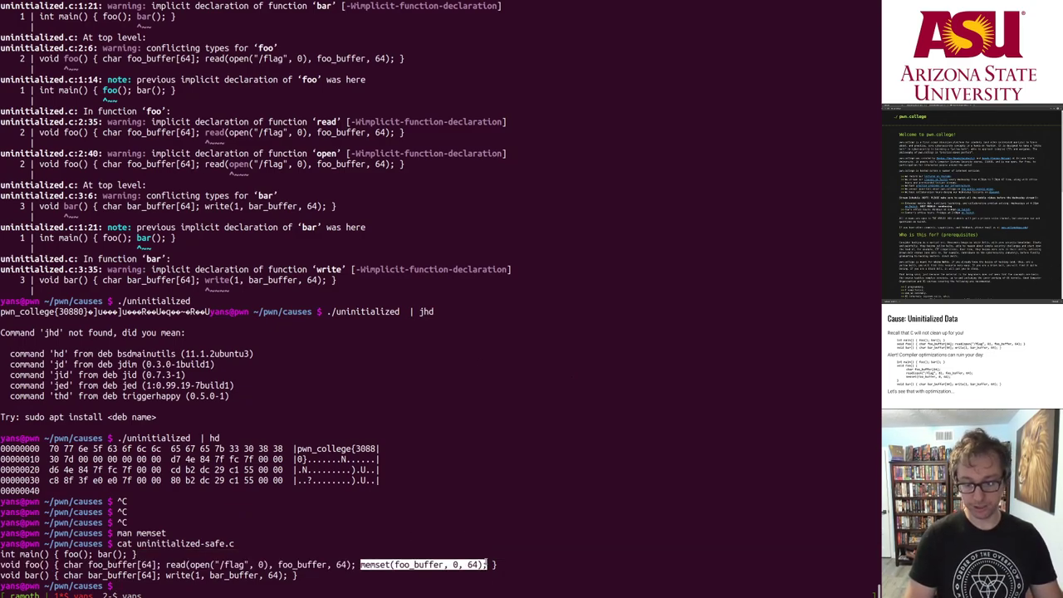
{"action": "type", "text": "gcc -"}
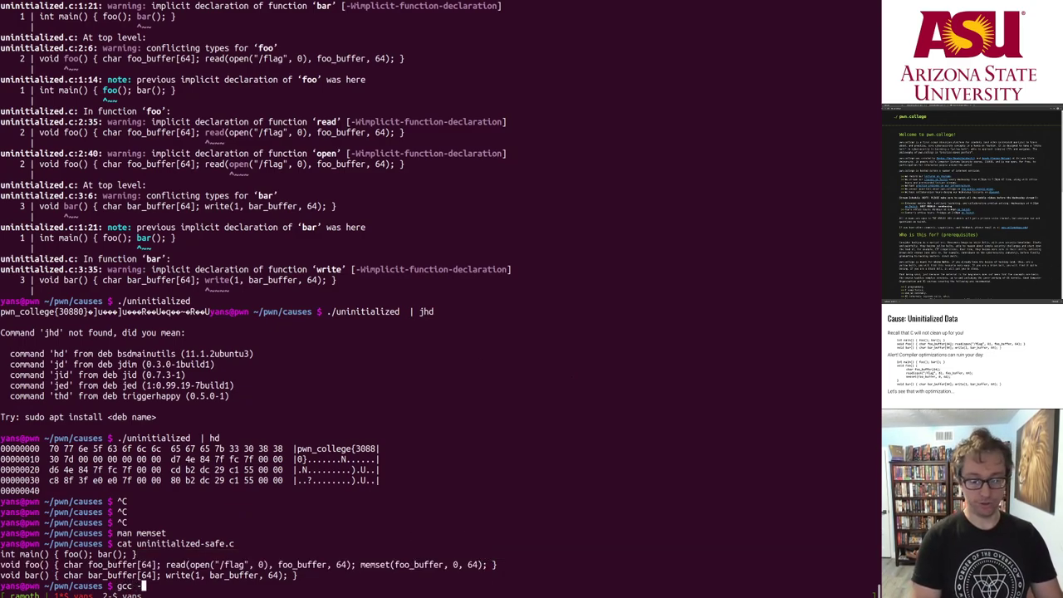
{"action": "type", "text": "-o uninitialized-safe"}
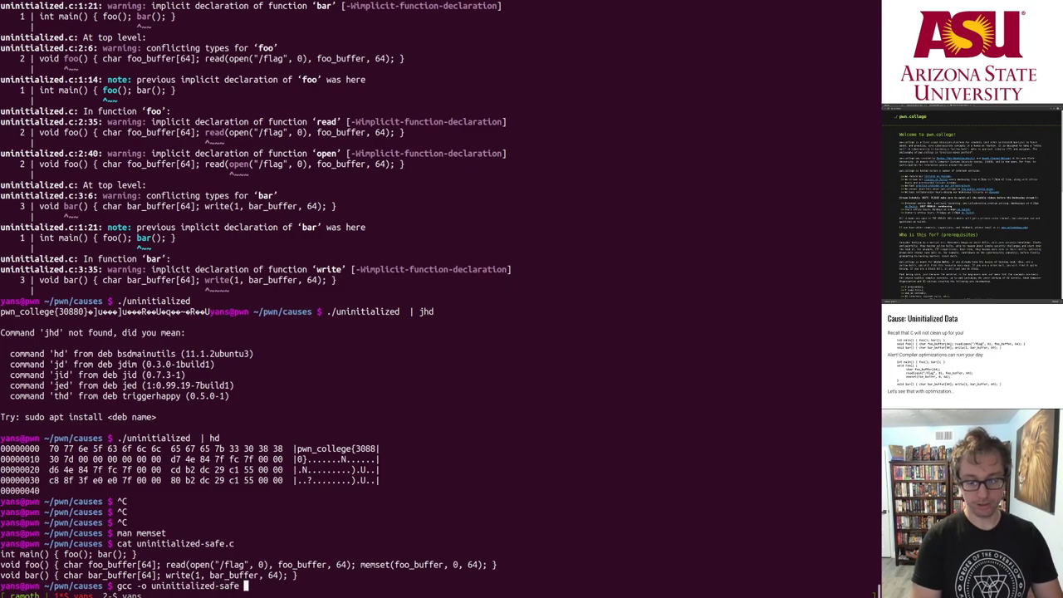
{"action": "type", "text": "uninitialized-safe.c"}
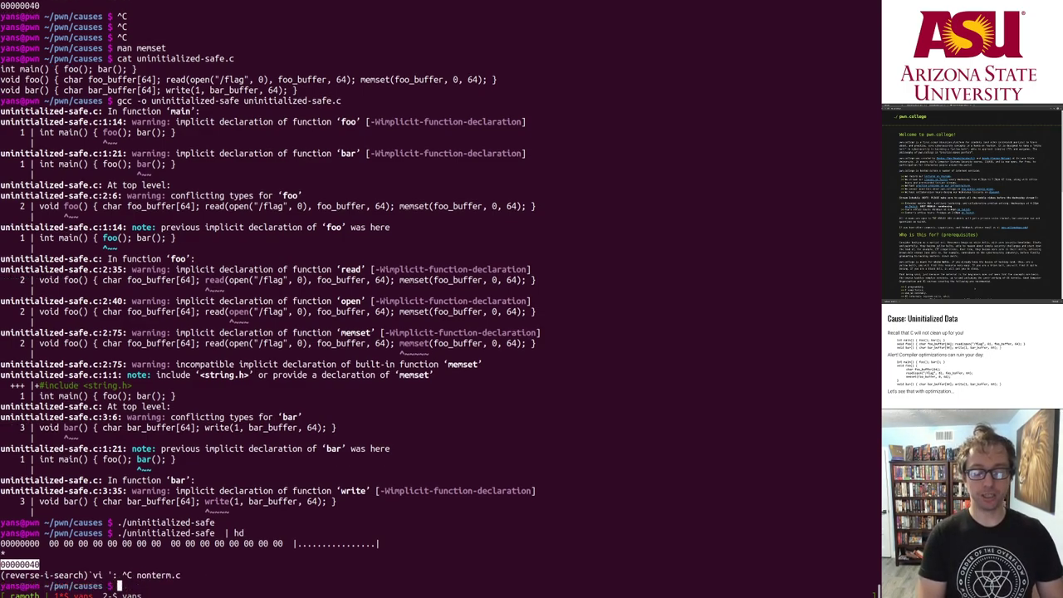
{"action": "type", "text": "vi uninitialized"}
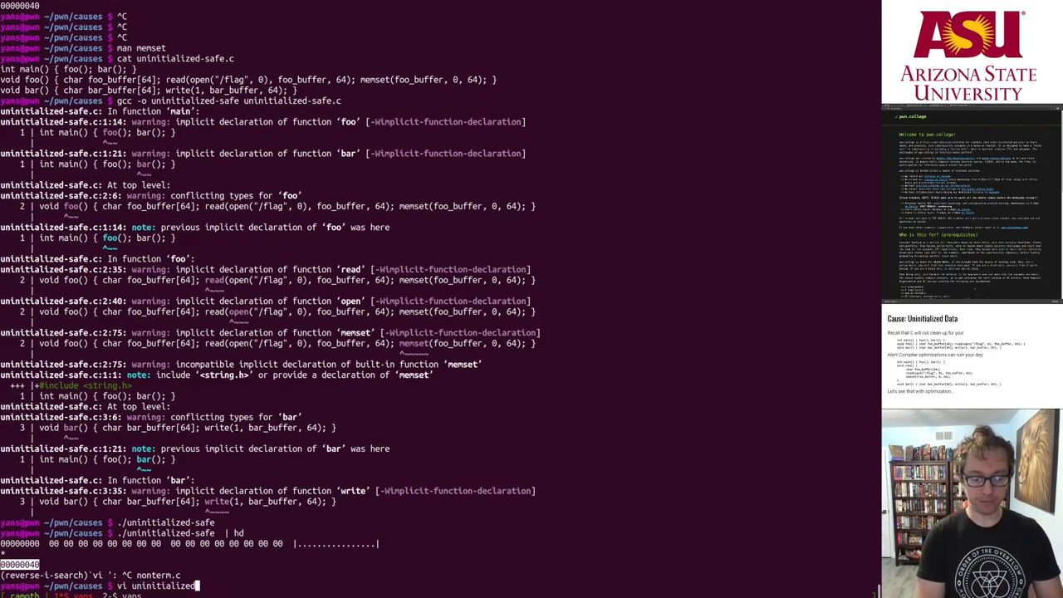
{"action": "key", "text": "Return"}
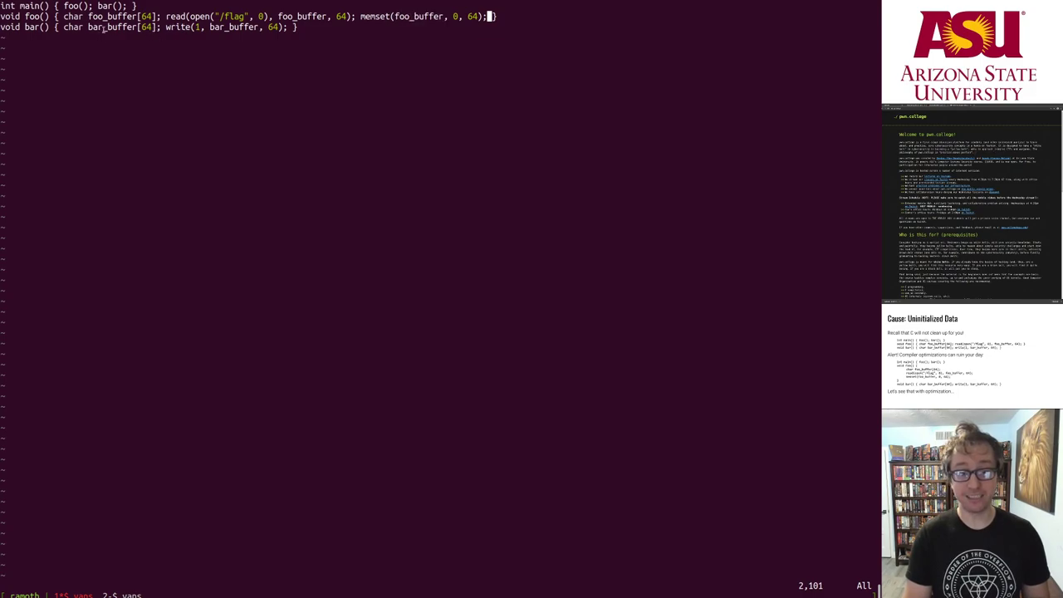
{"action": "double_click", "coordinate": [111, 16]}
{"action": "type", "text": "gcc -o uninitialized-safe uninitialized-safe.c"}
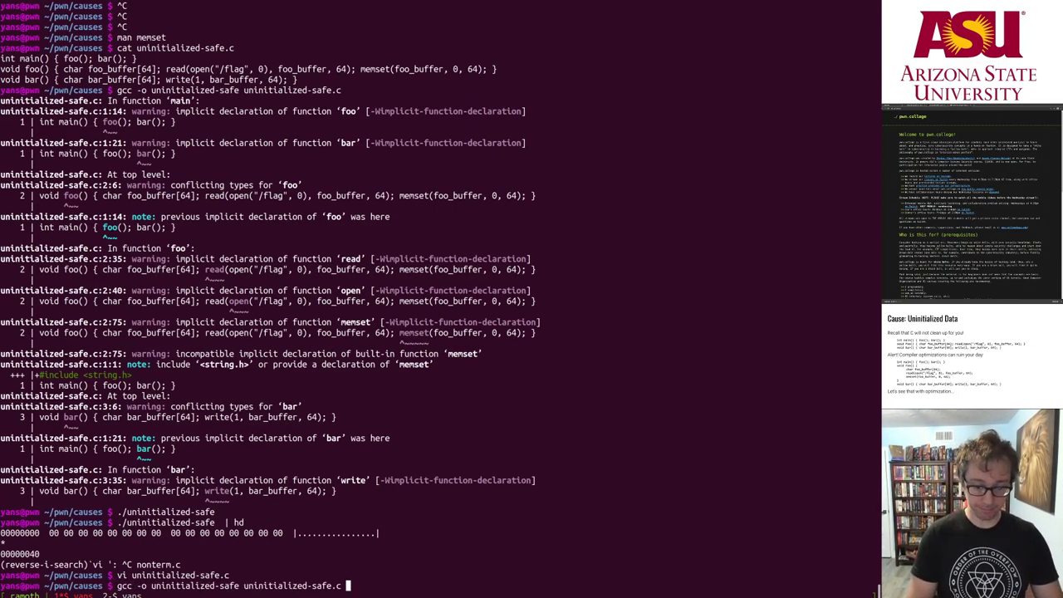
- Rebuild uninitialized-safe with -O3 -fno-inline and run ./uninitialized-safe to show the leak
{"action": "type", "text": "-"}
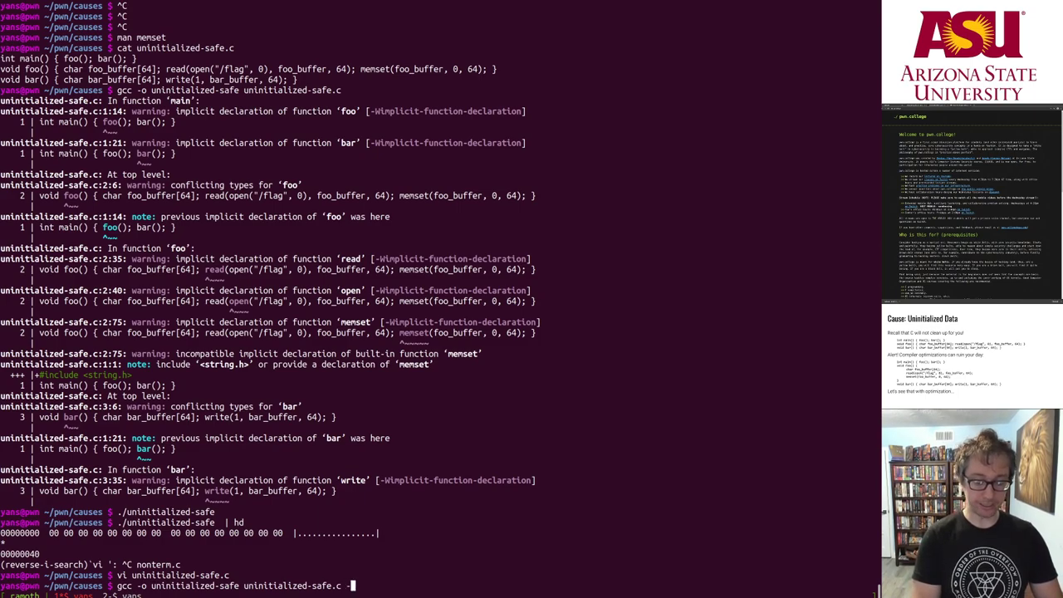
{"action": "type", "text": "-O3"}
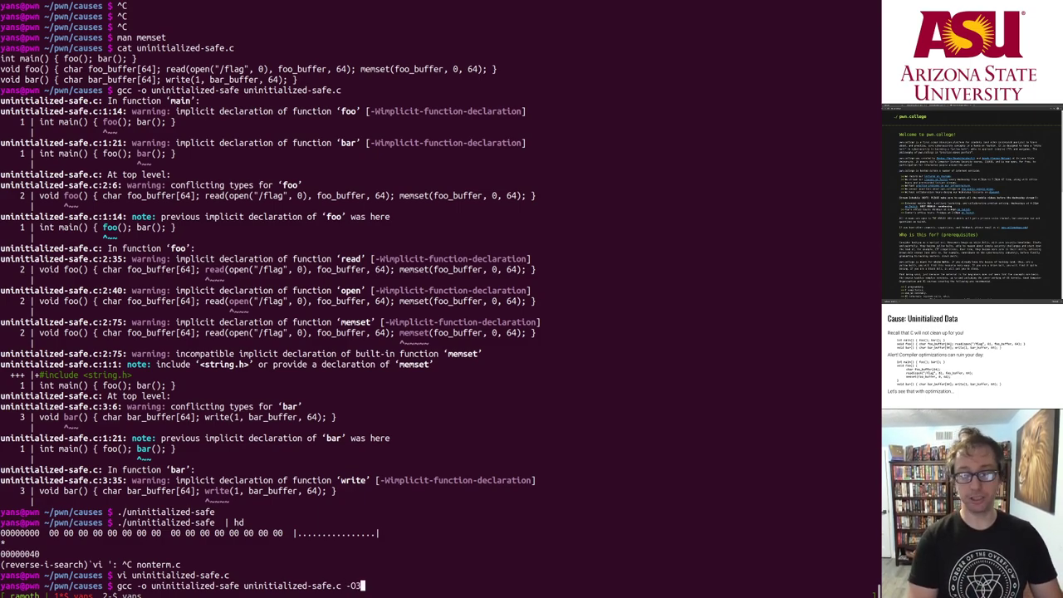
{"action": "type", "text": "-"}
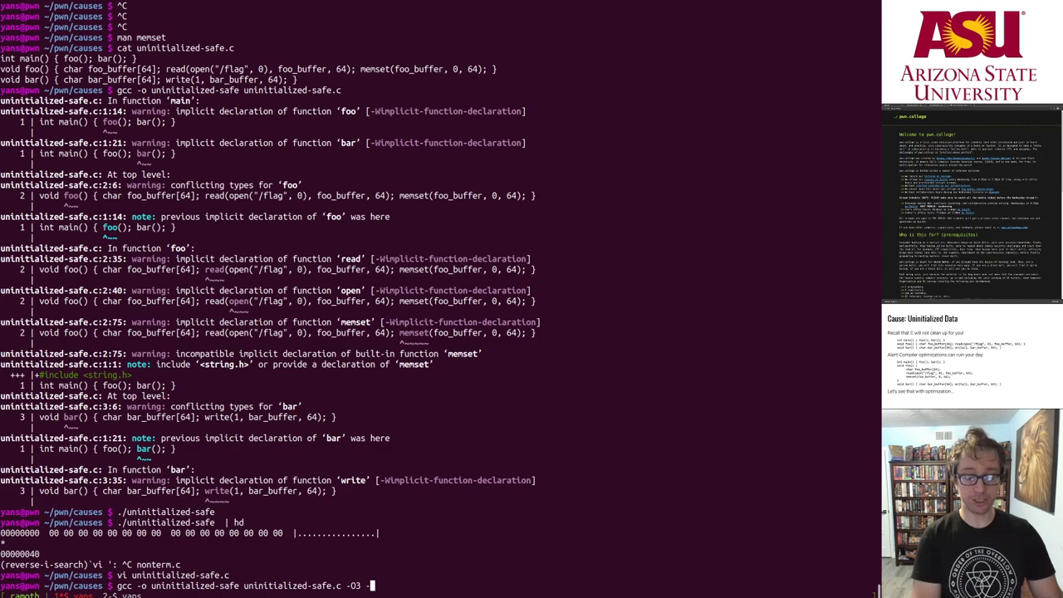
{"action": "type", "text": "-fno-inline"}
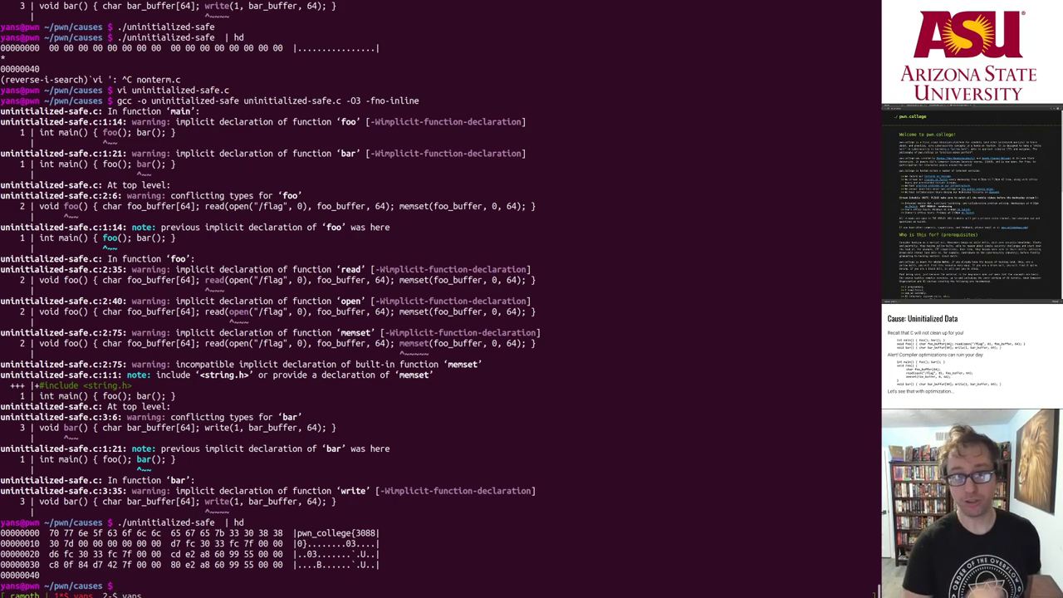
{"action": "type", "text": "./uninitialized-safe"}
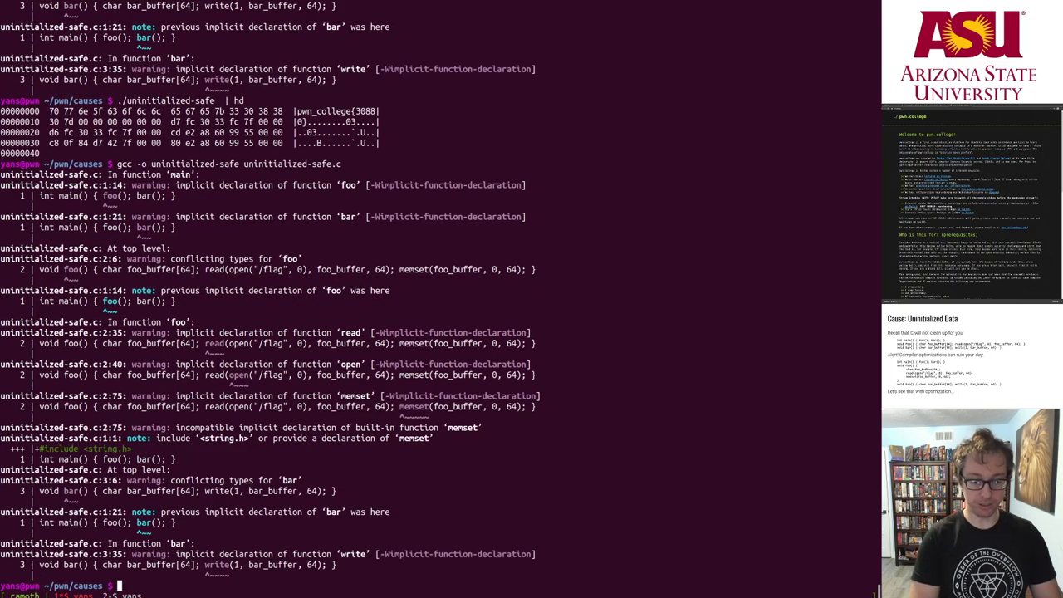
- Disassemble uninitialized-safe with objdump -M intel and scroll through the listing
{"action": "type", "text": "objdump -M"}
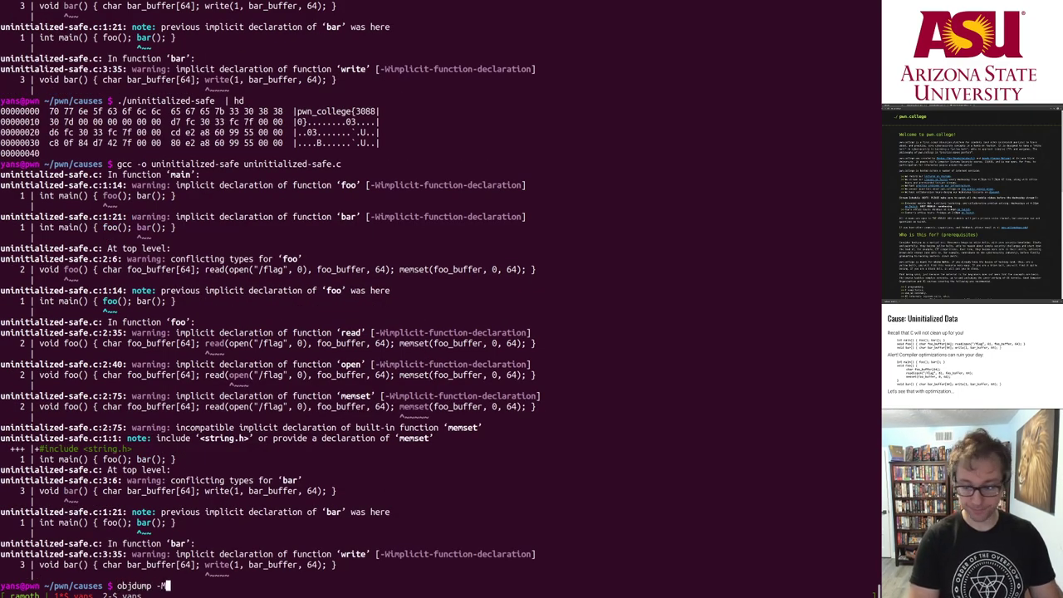
{"action": "type", "text": "intel"}
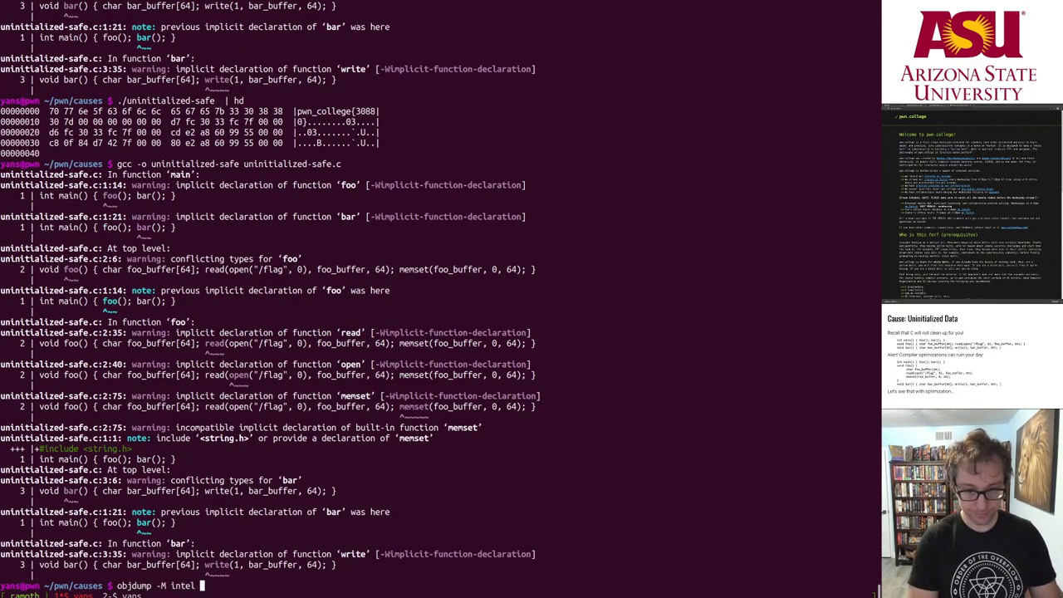
{"action": "type", "text": "uninitialized-safe"}
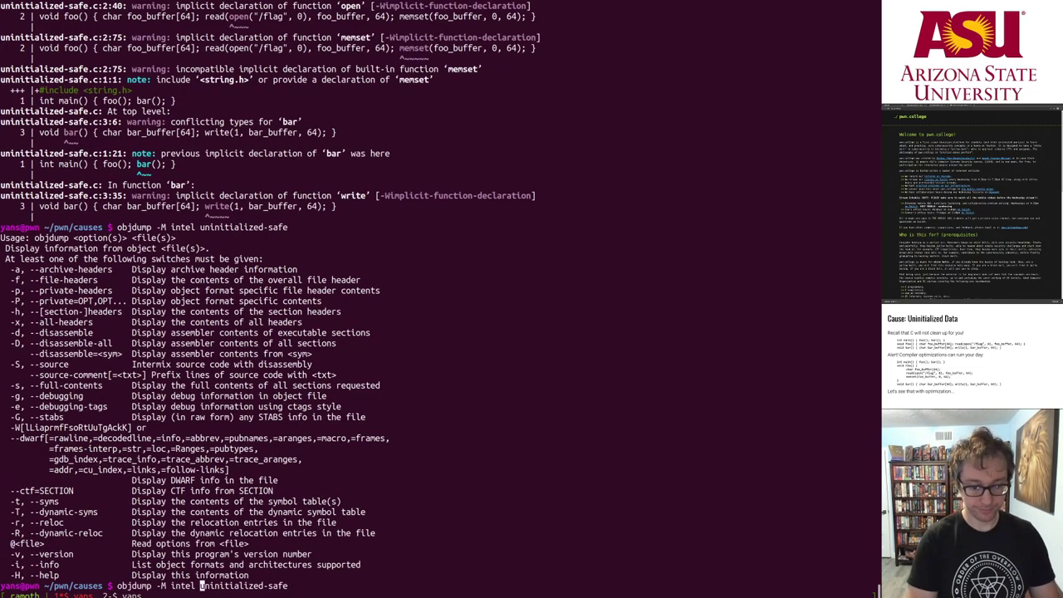
{"action": "key", "text": "Return"}
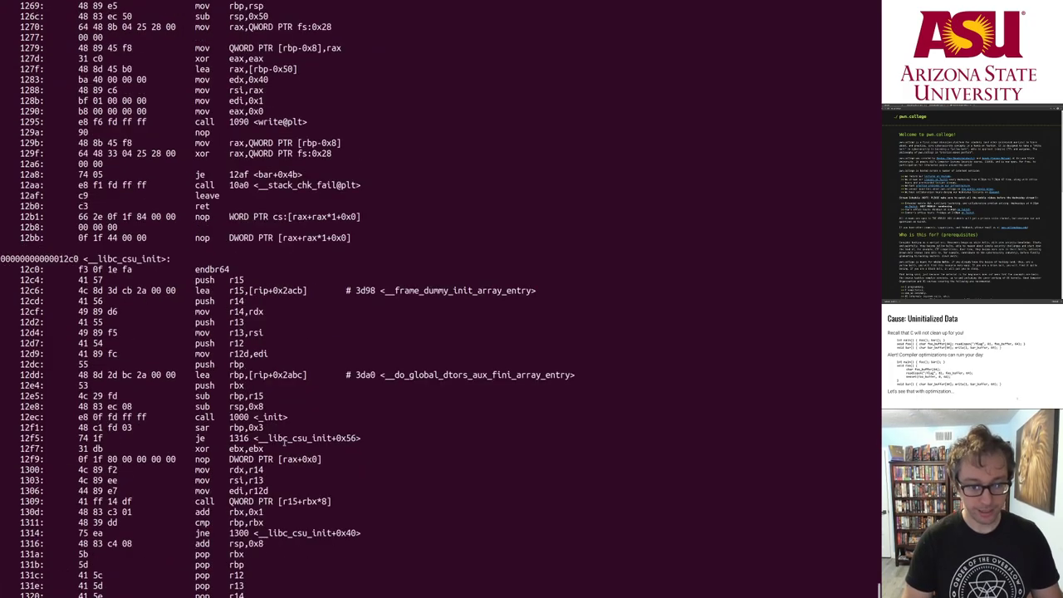
{"action": "scroll", "scroll_direction": "up", "scroll_amount": 3}
{"action": "type", "text": "objdump -M intel uninitialized-safe"}
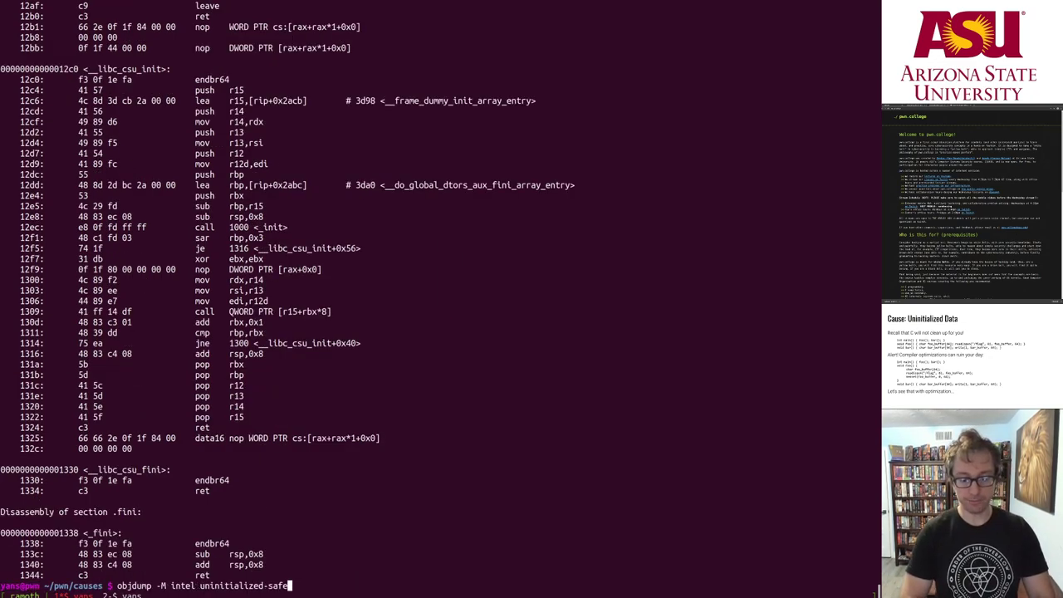
- Re-run objdump on the -O3 build and inspect foo calling open and read without memset
{"action": "key", "text": "Return"}
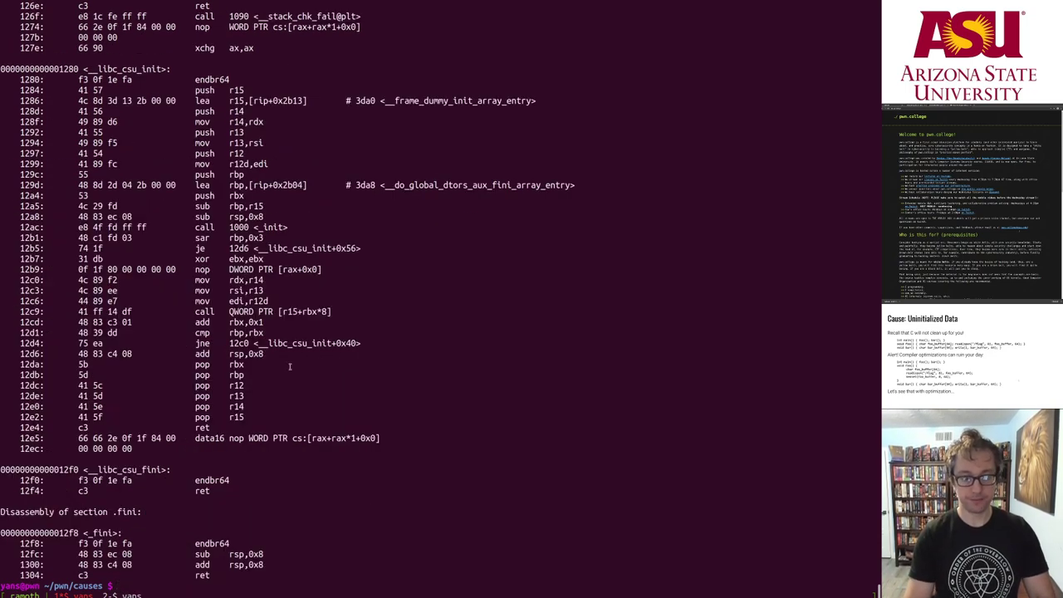
{"action": "scroll", "scroll_direction": "up", "scroll_amount": 3}
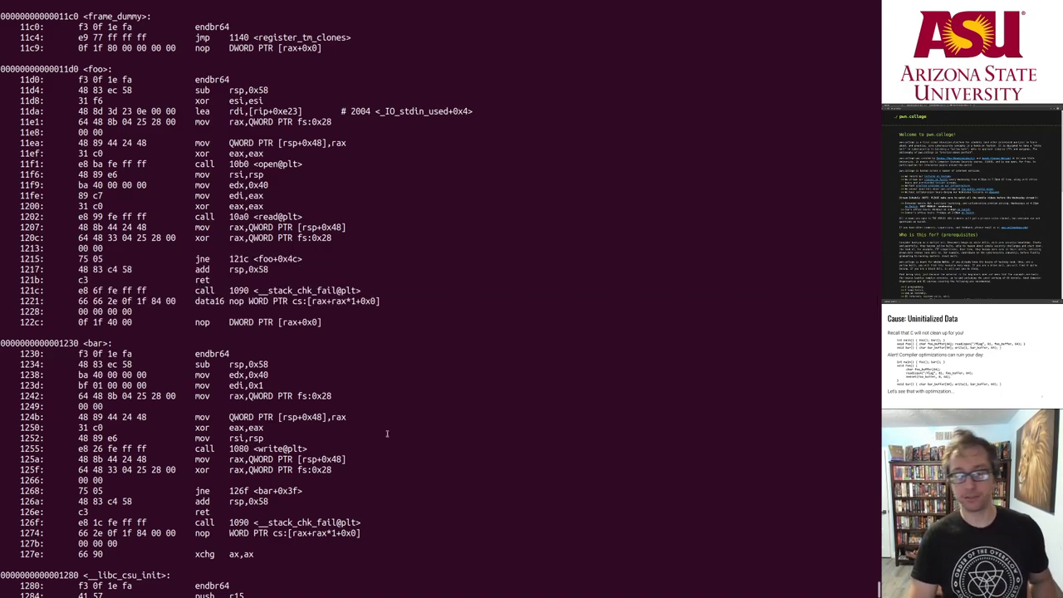
{"action": "scroll", "scroll_direction": "down", "scroll_amount": 3}
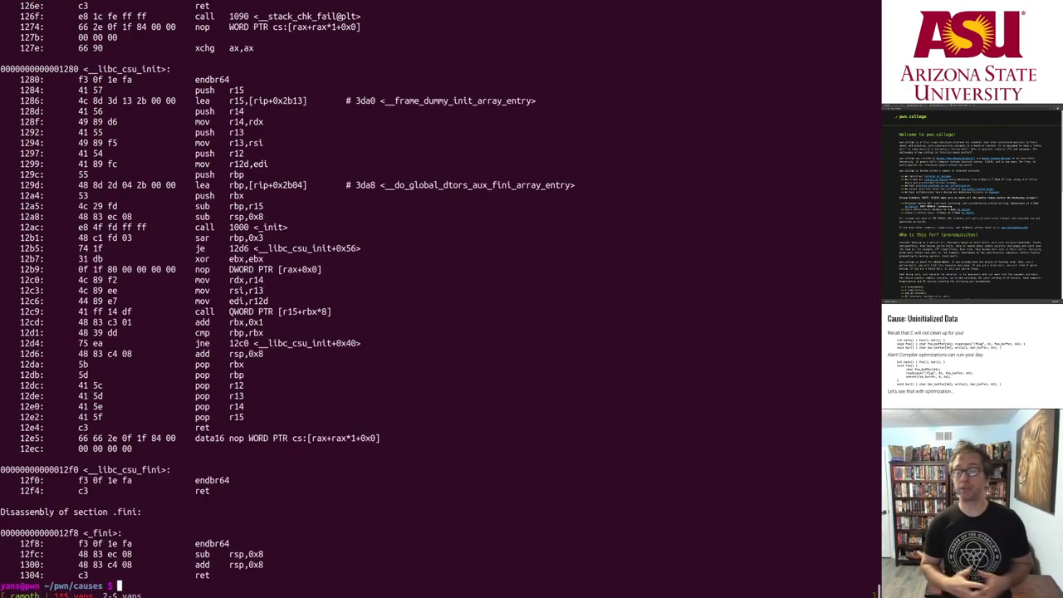